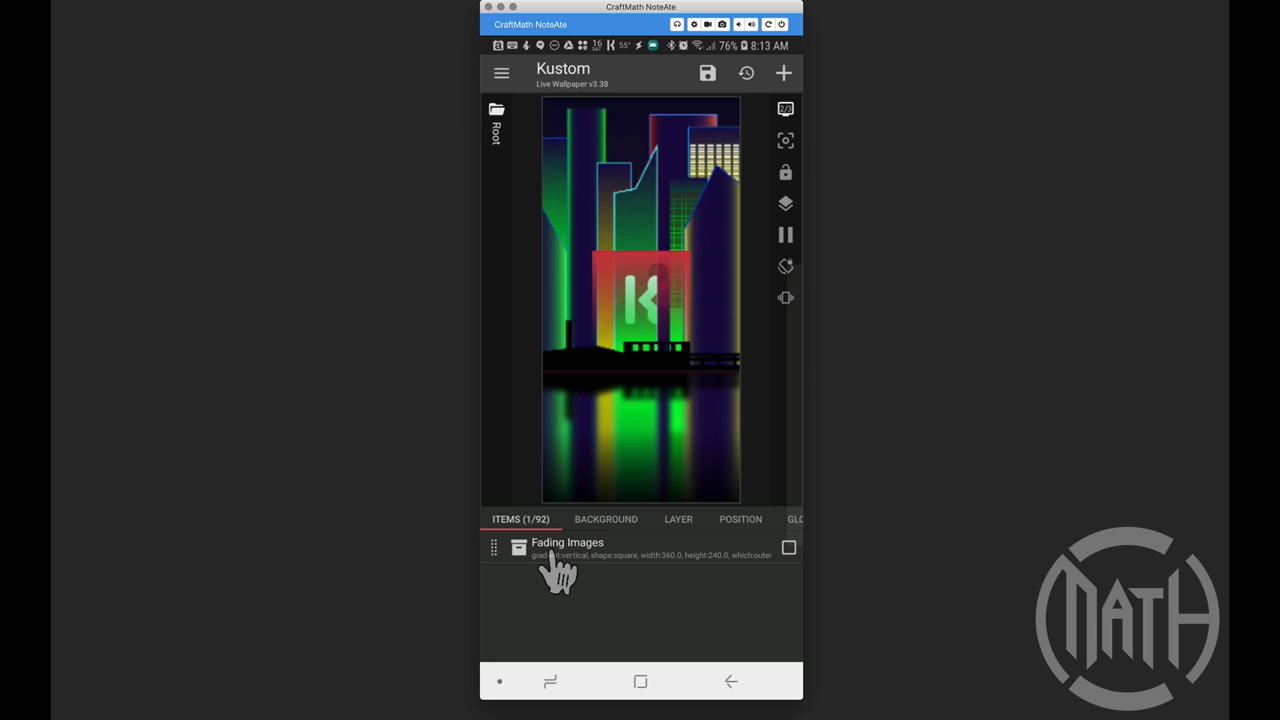
{"action": "mouse_move", "coordinate": [660, 380]}
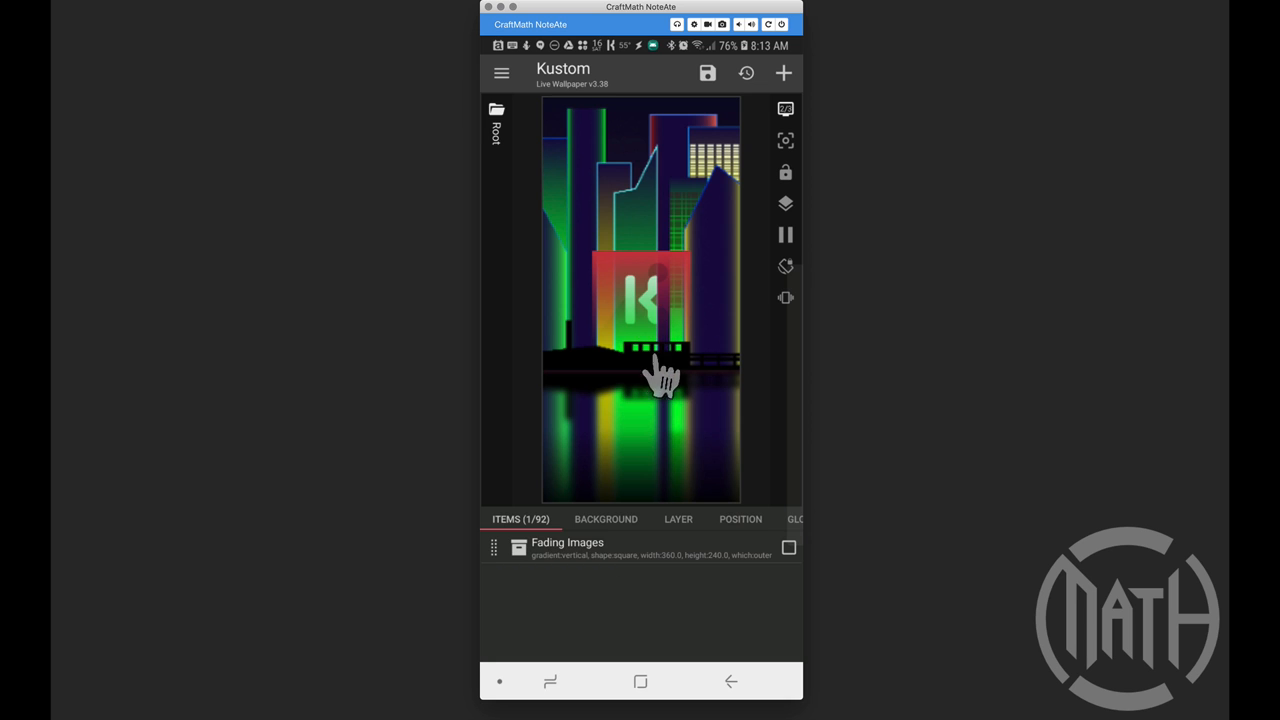
- Enter the Fading Images komponent to list Shape - Image and Shape - Multiply
{"action": "left_click", "coordinate": [567, 542]}
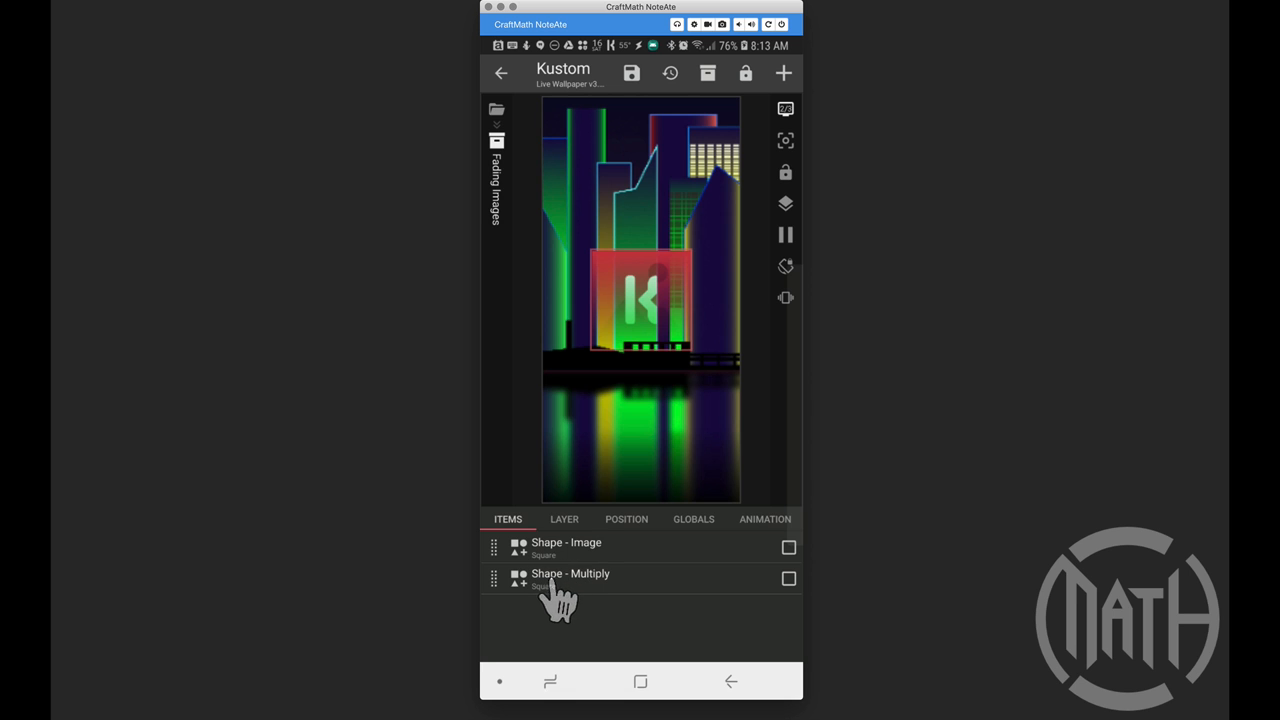
{"action": "mouse_move", "coordinate": [593, 600]}
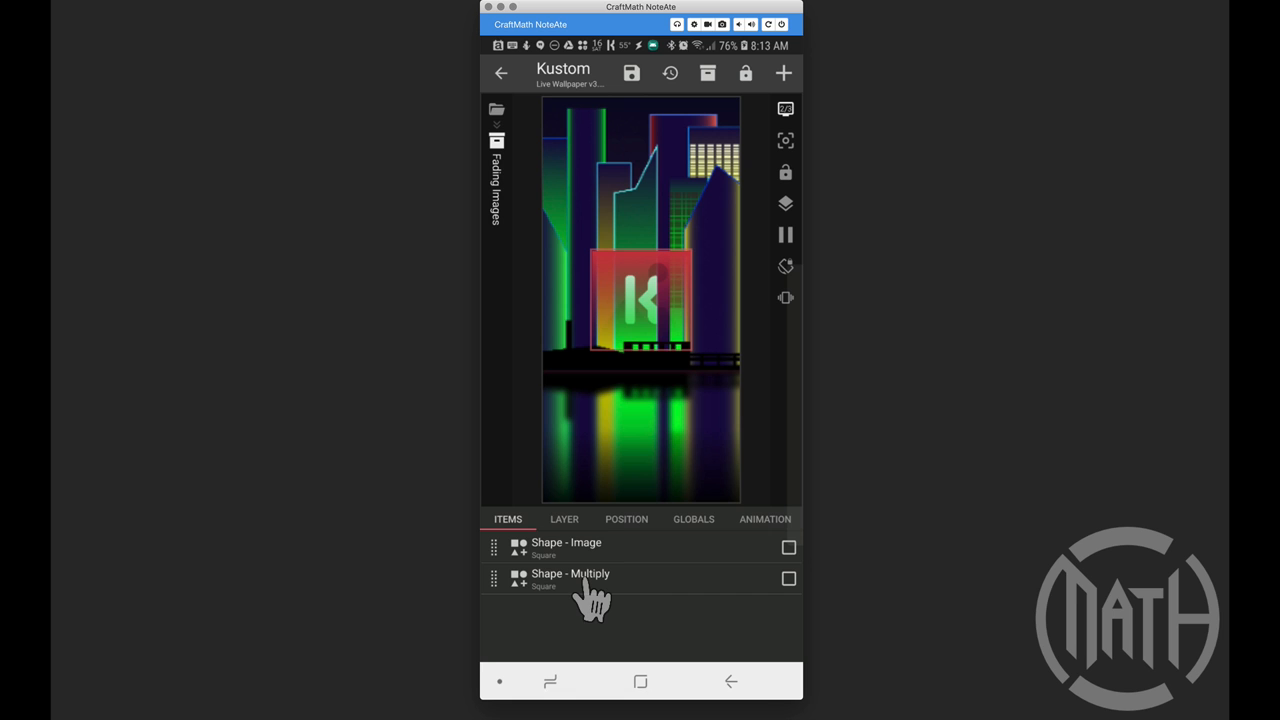
{"action": "mouse_move", "coordinate": [660, 550]}
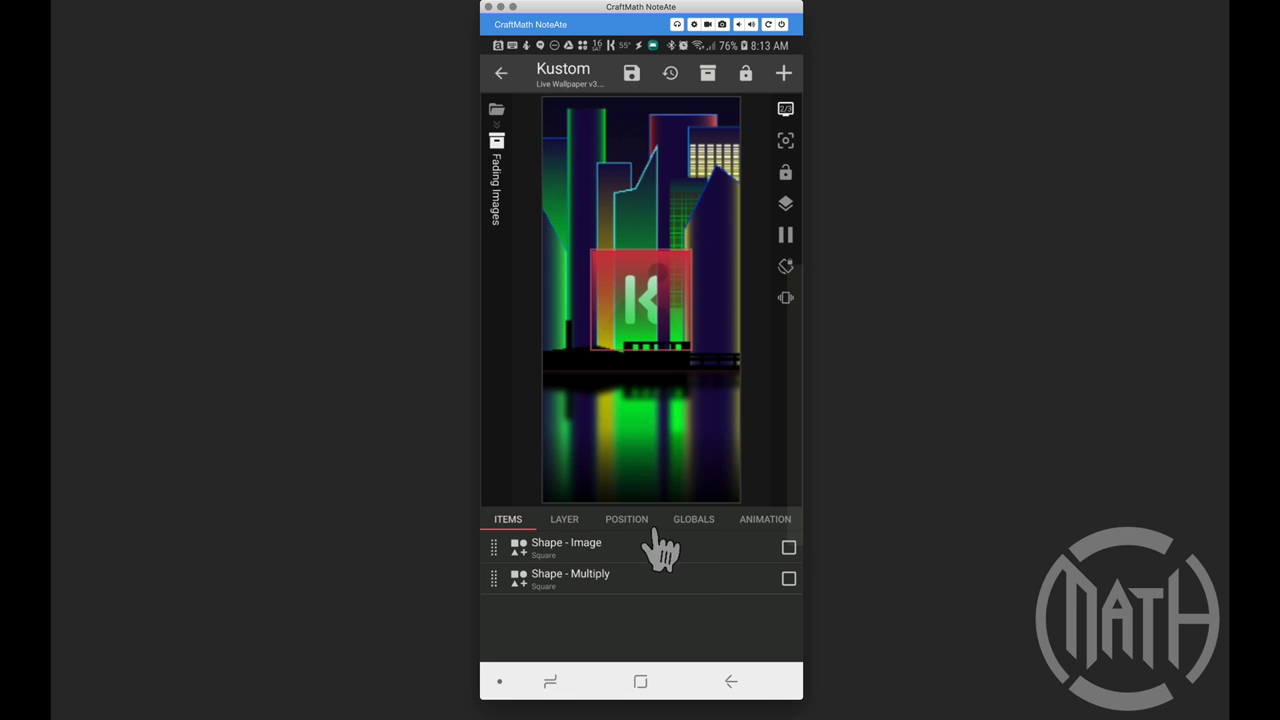
- Preview radial and horizontal values for the gradient global, then leave it on sweep
{"action": "left_click", "coordinate": [693, 519]}
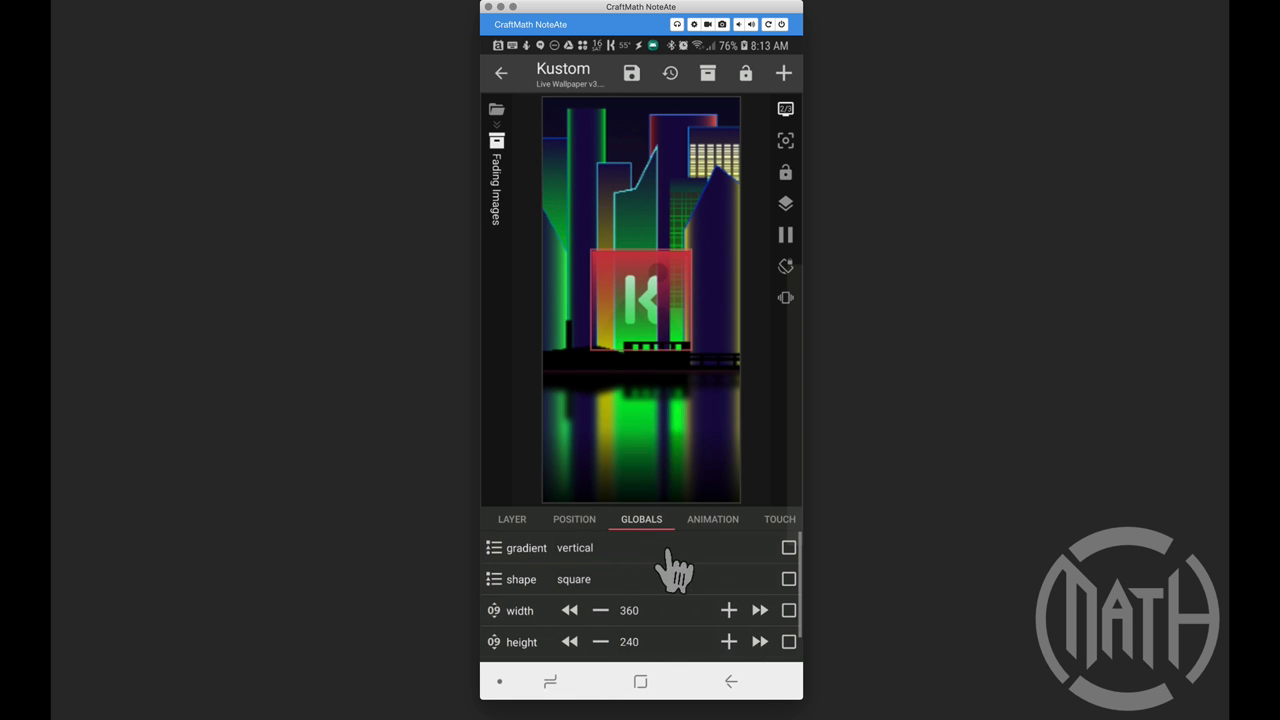
{"action": "mouse_move", "coordinate": [595, 570]}
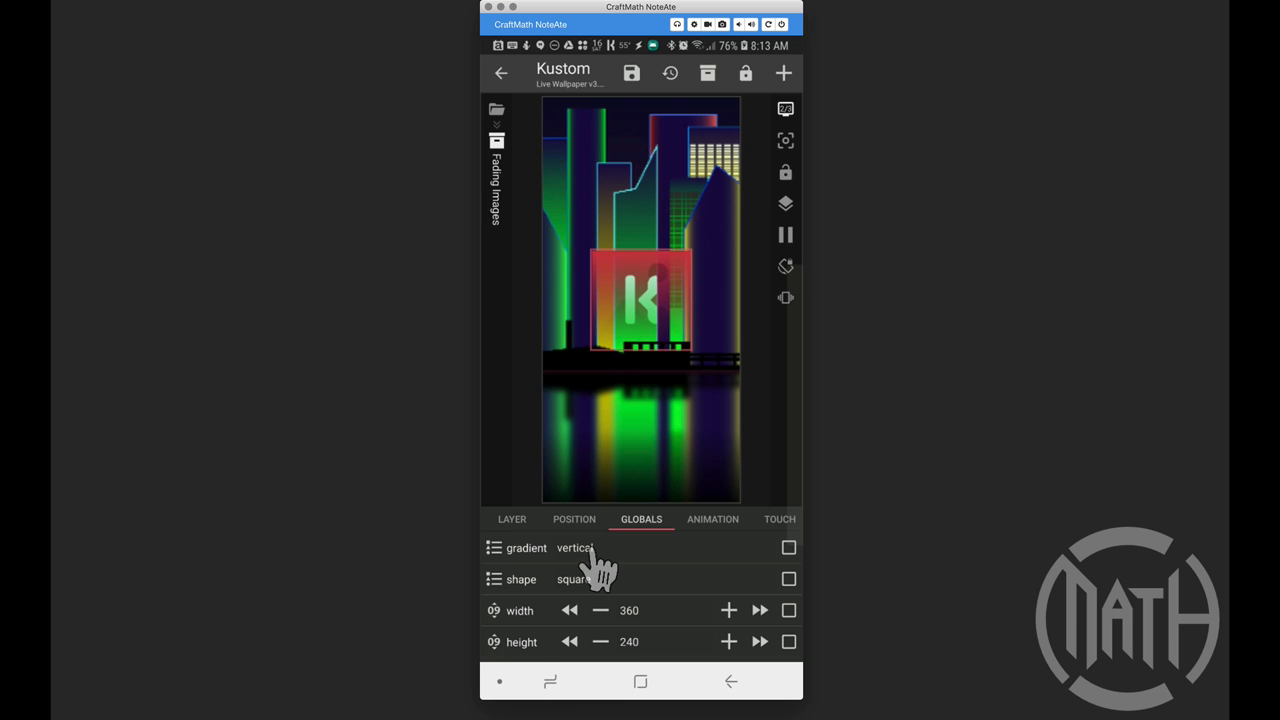
{"action": "left_click", "coordinate": [575, 547]}
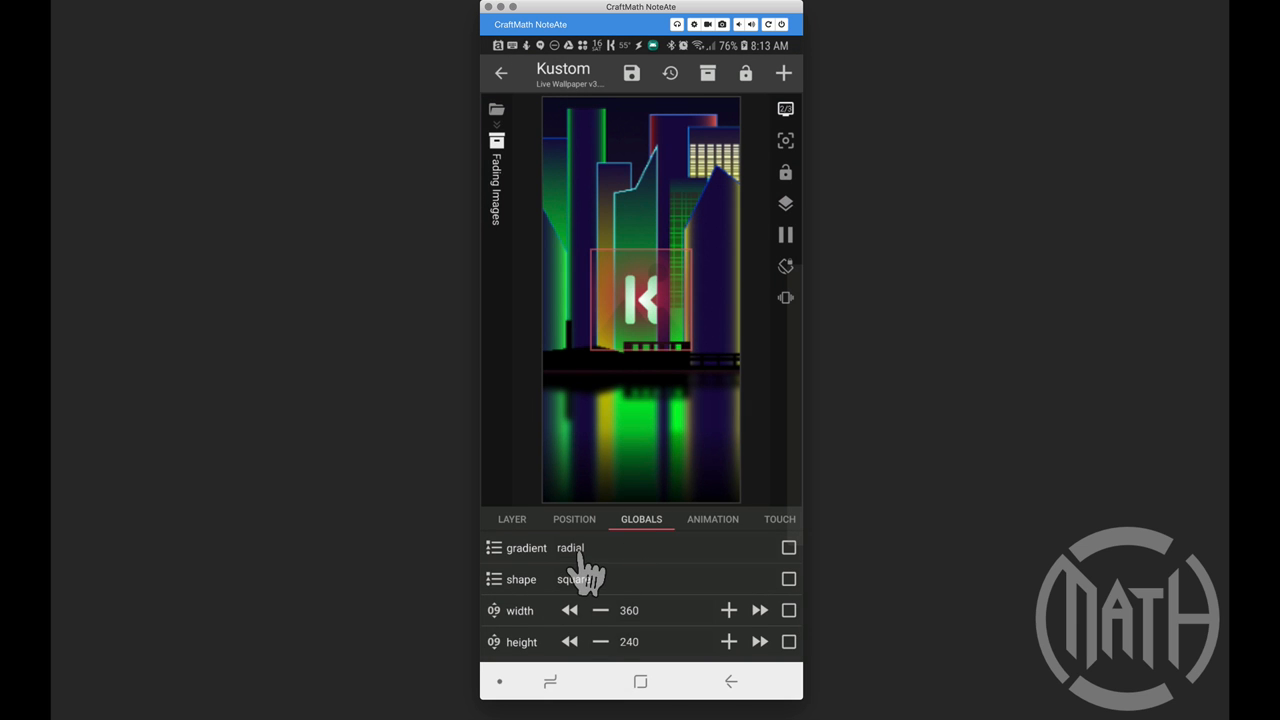
{"action": "left_click", "coordinate": [526, 547]}
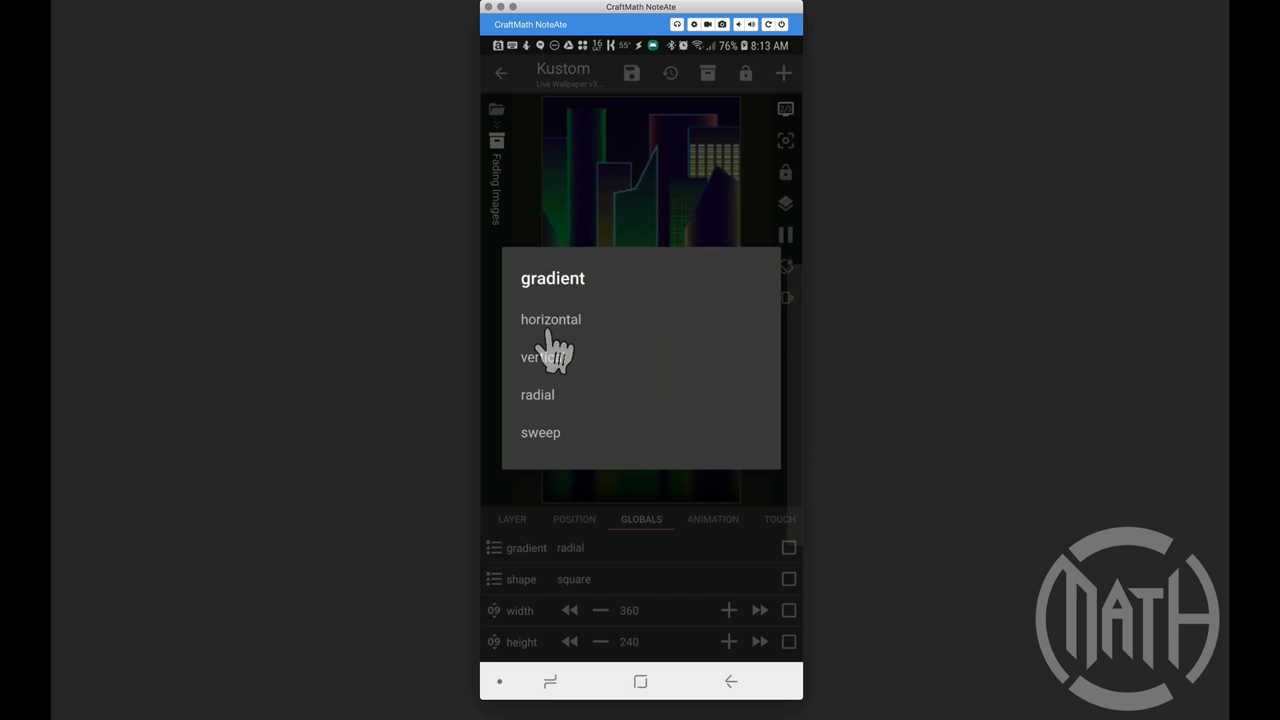
{"action": "left_click", "coordinate": [550, 319]}
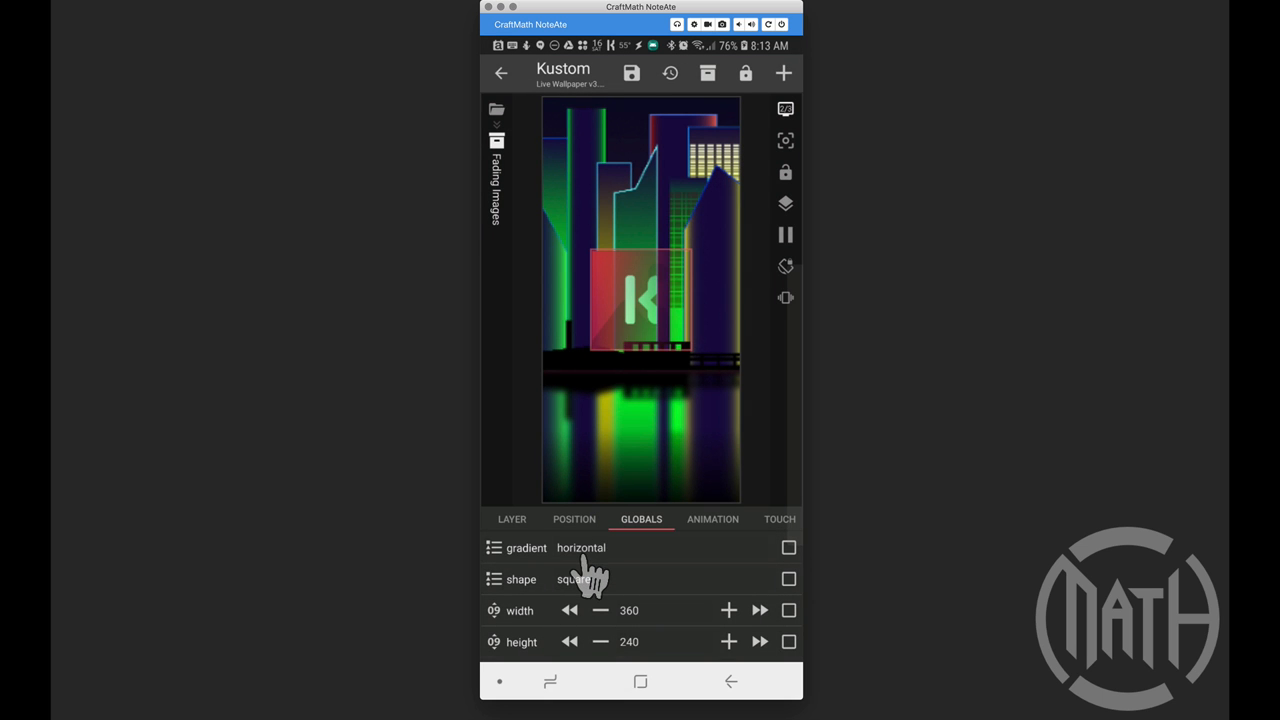
{"action": "left_click", "coordinate": [581, 547]}
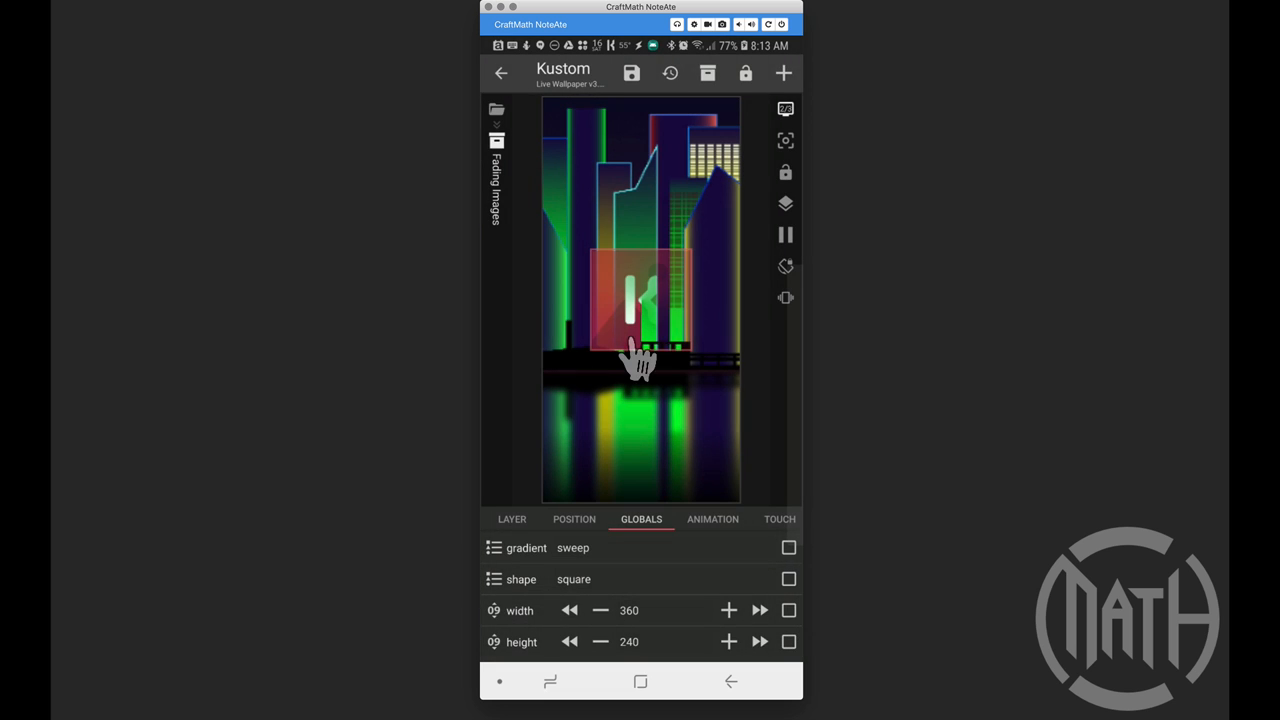
{"action": "mouse_move", "coordinate": [620, 350]}
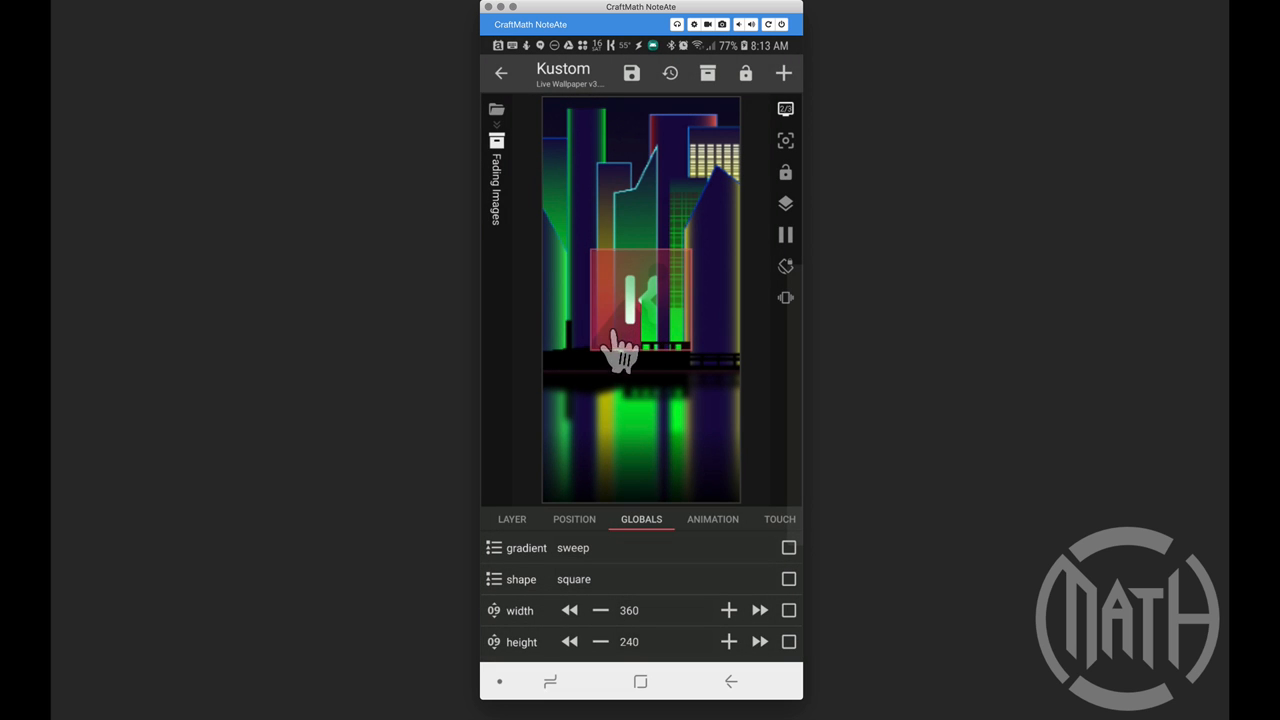
{"action": "mouse_move", "coordinate": [655, 350]}
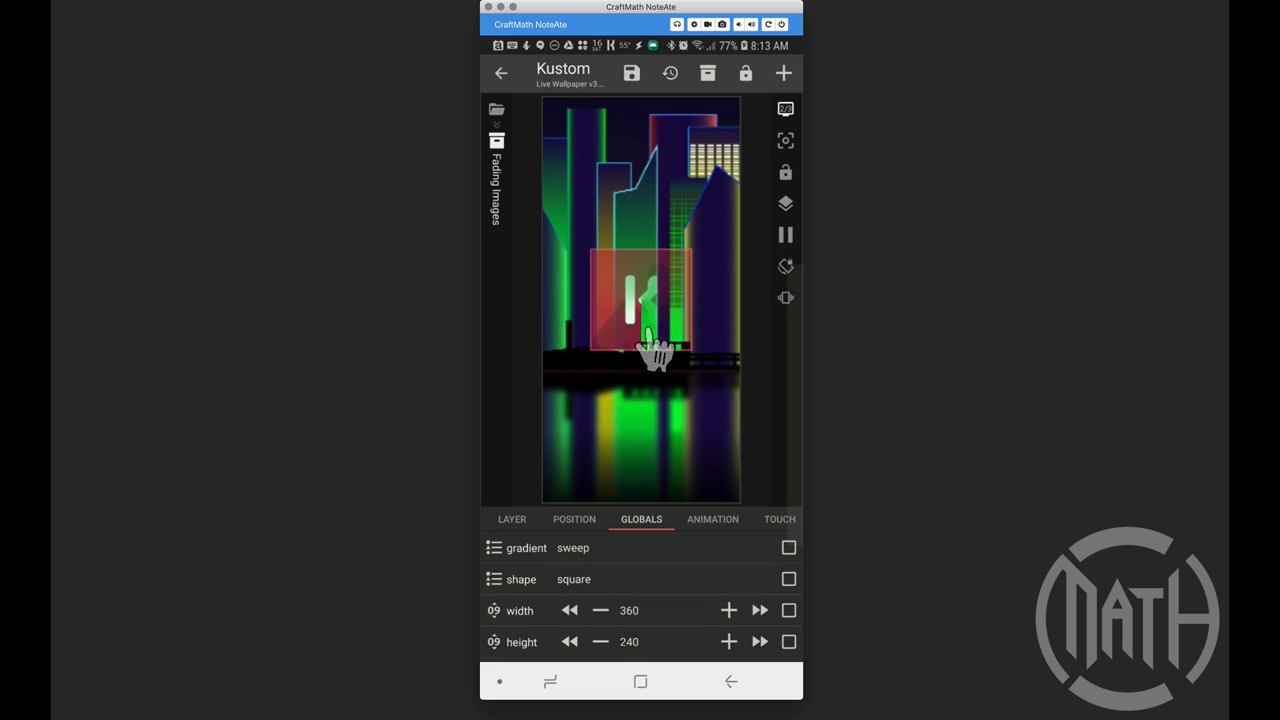
{"action": "mouse_move", "coordinate": [595, 600]}
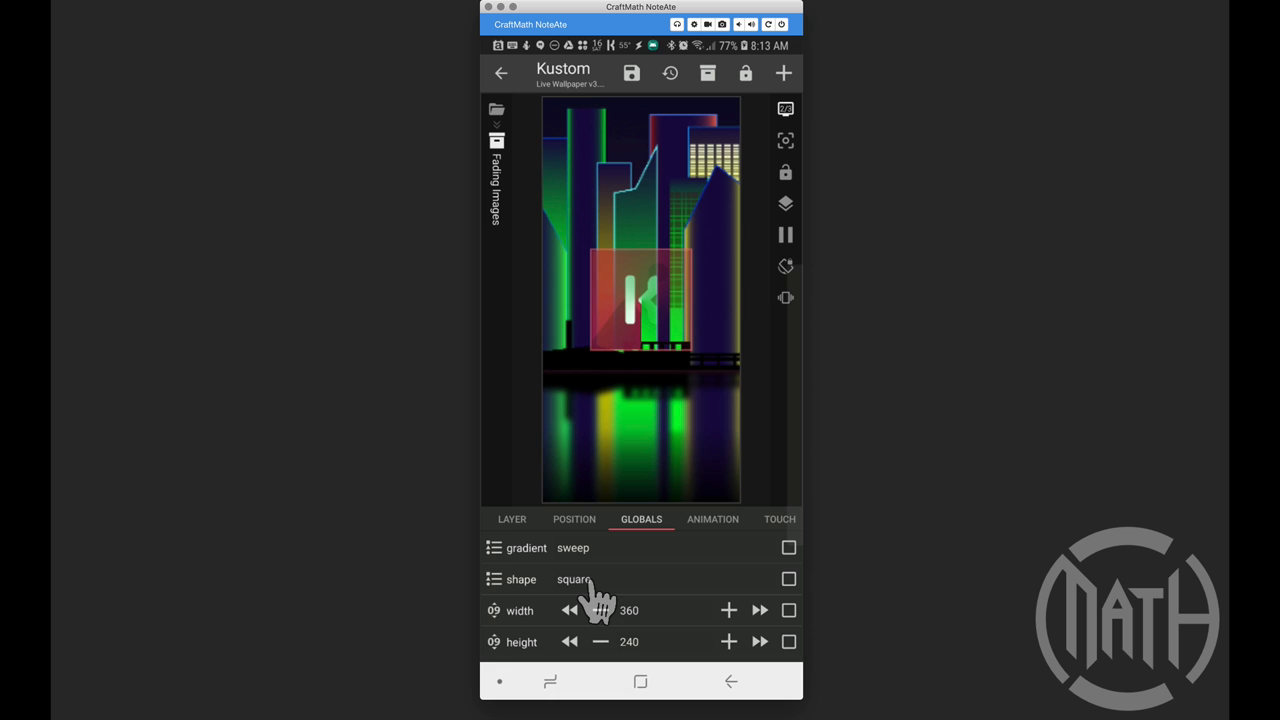
- Set the globals to a radial gradient and rect shape, with width 440 and height 340
{"action": "left_click", "coordinate": [573, 579]}
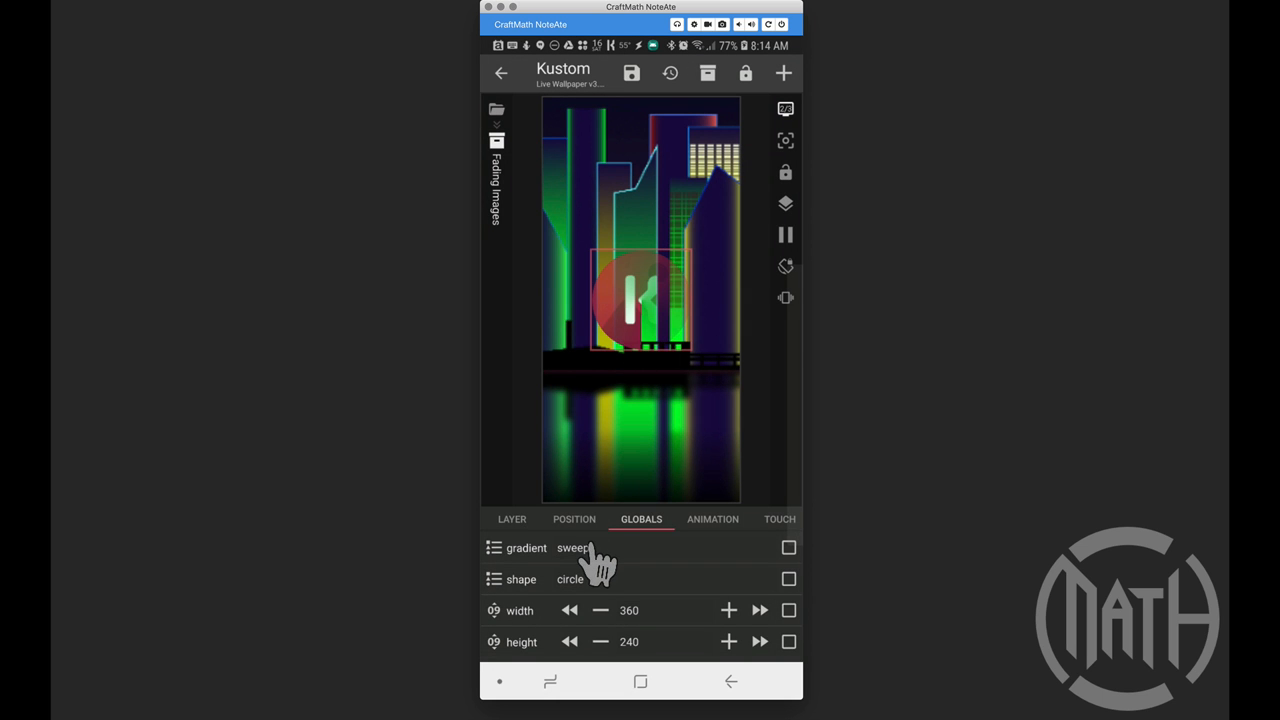
{"action": "left_click", "coordinate": [574, 547]}
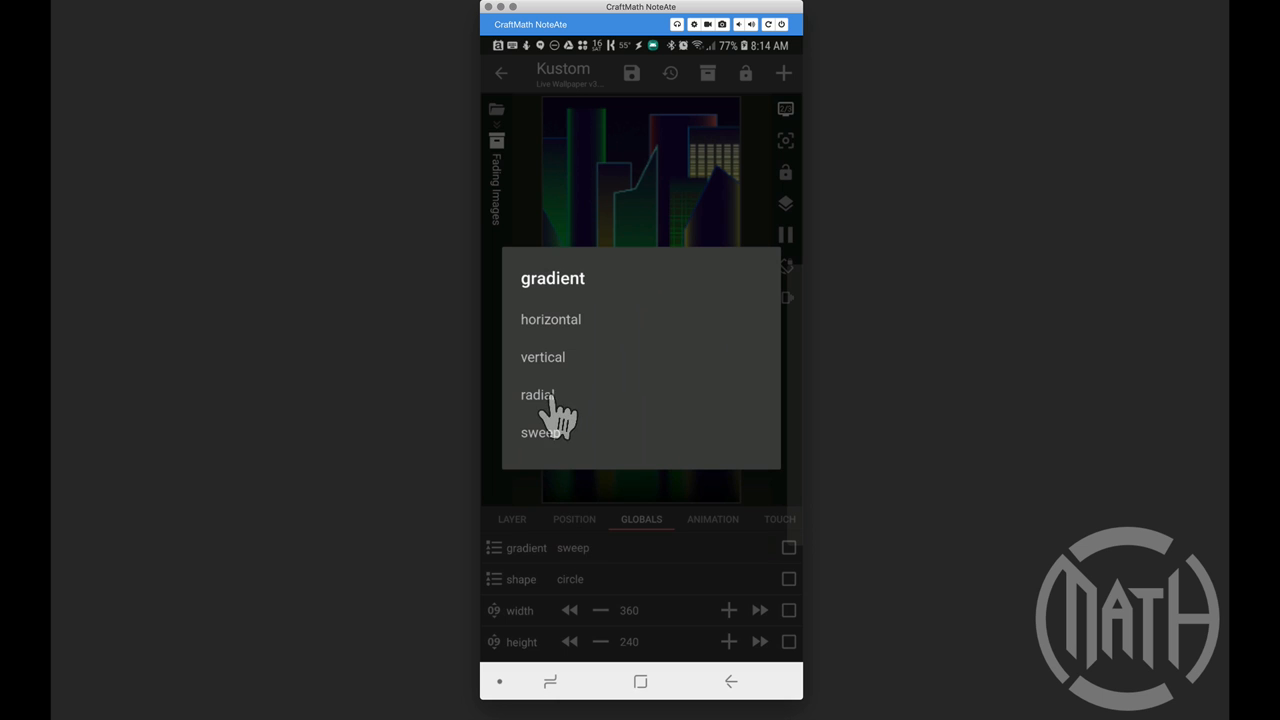
{"action": "left_click", "coordinate": [538, 394]}
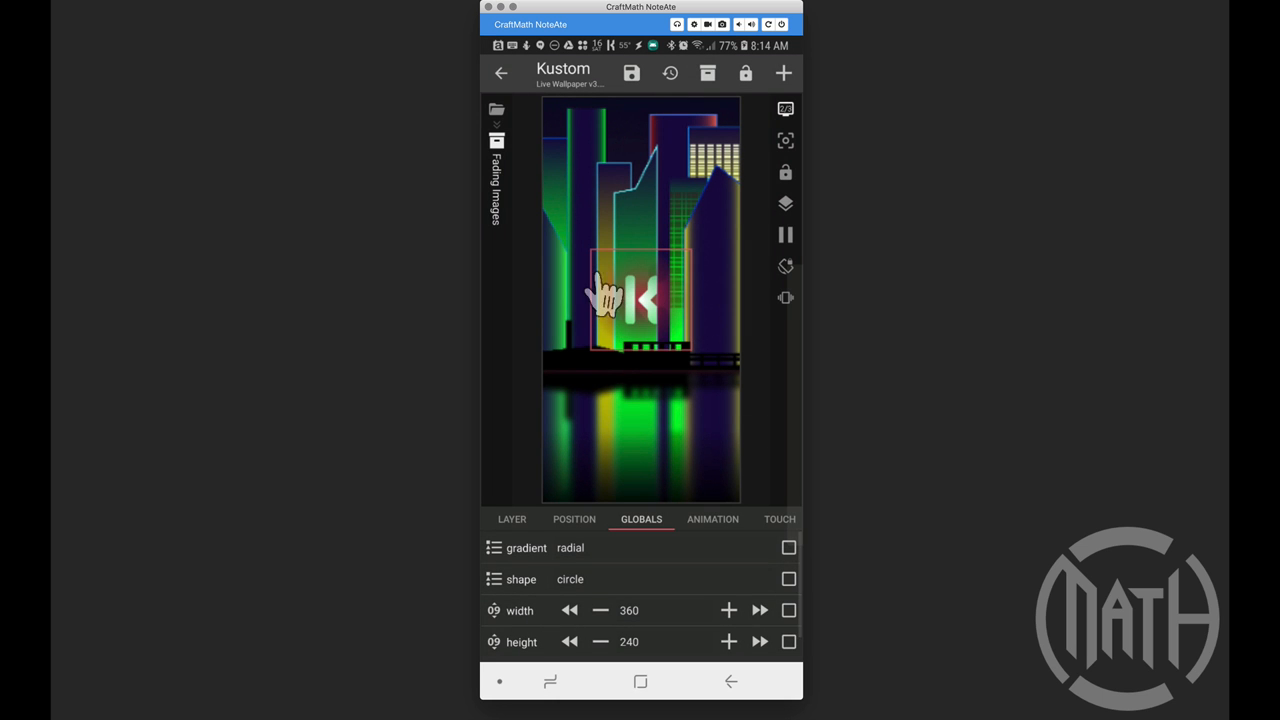
{"action": "mouse_move", "coordinate": [665, 450]}
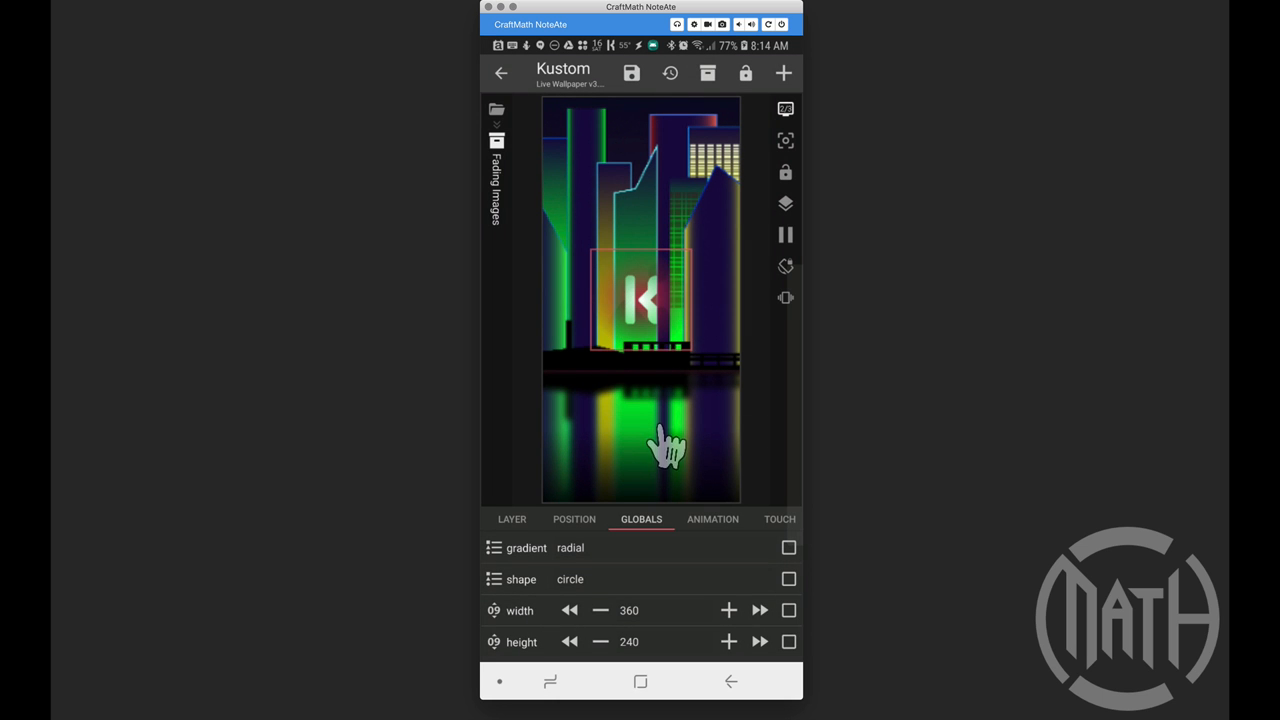
{"action": "left_click", "coordinate": [728, 610]}
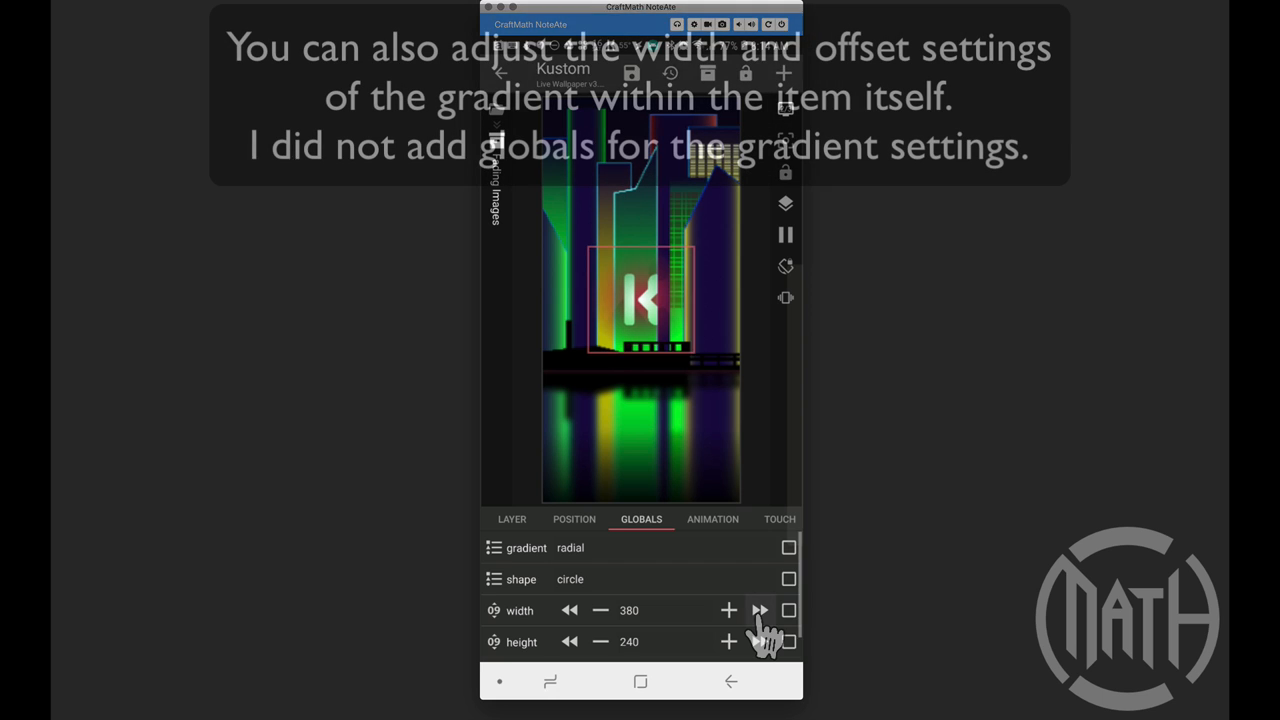
{"action": "left_click", "coordinate": [759, 610]}
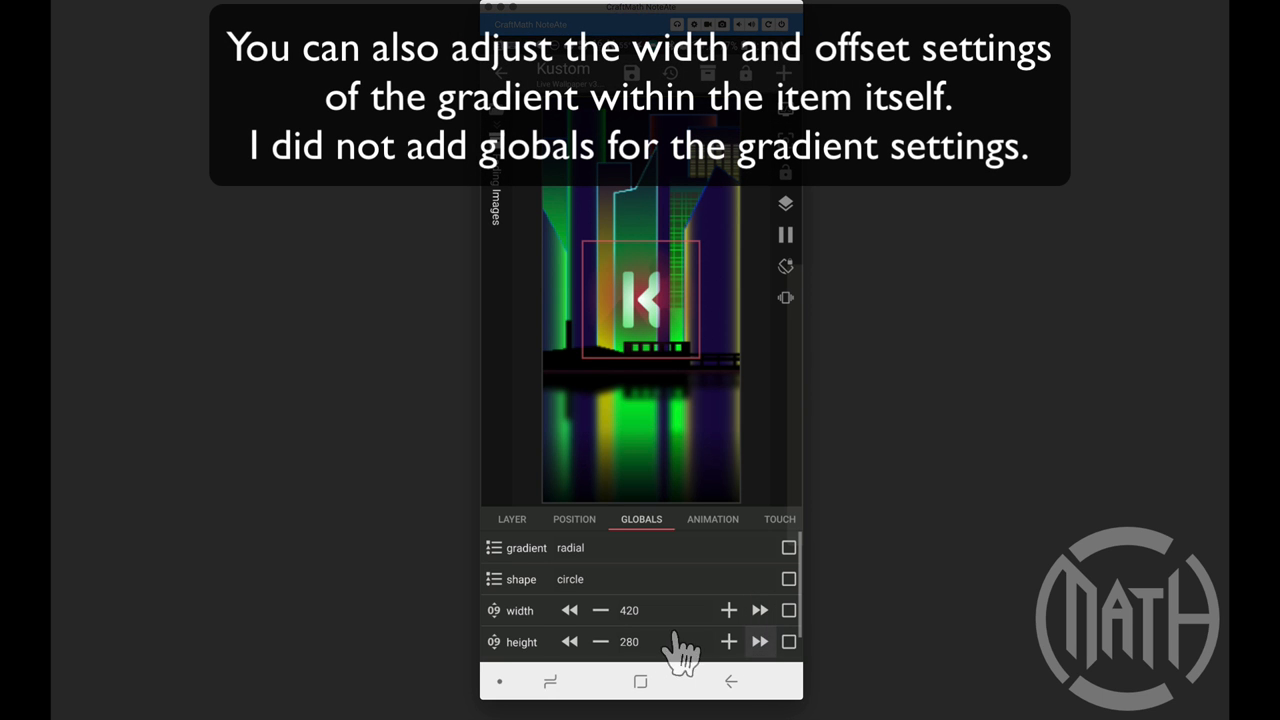
{"action": "mouse_move", "coordinate": [585, 610]}
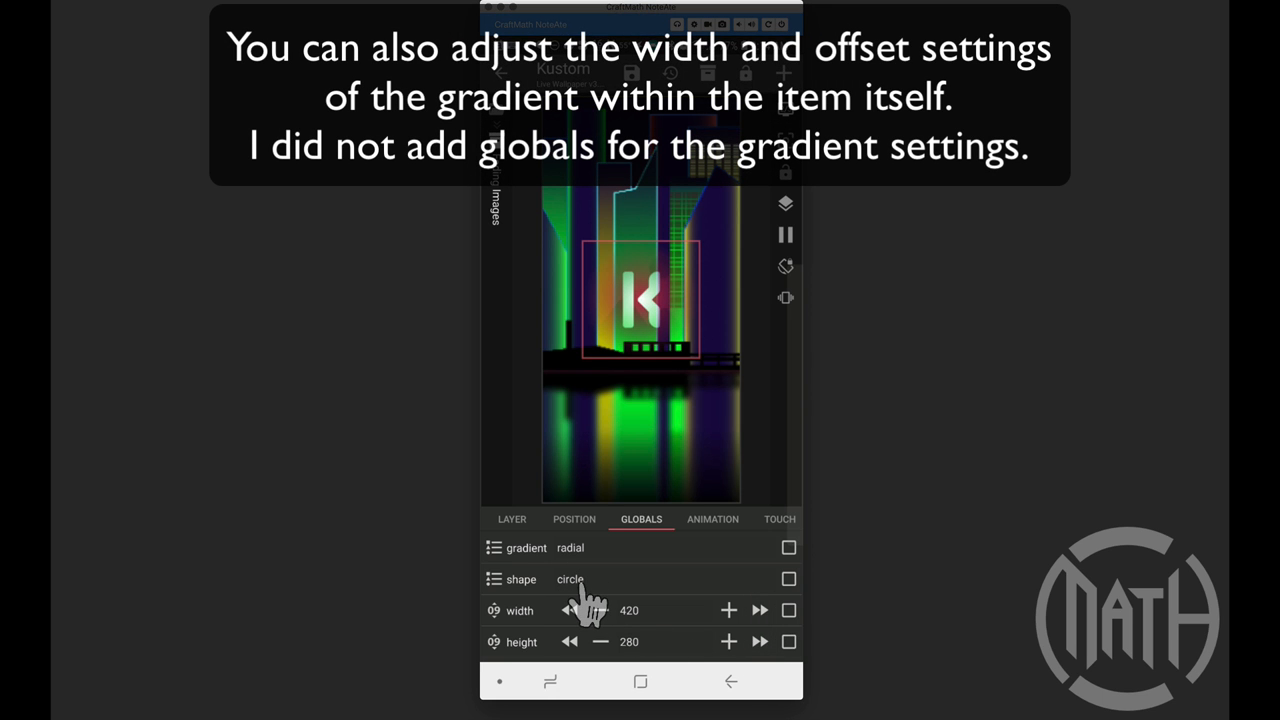
{"action": "left_click", "coordinate": [570, 579]}
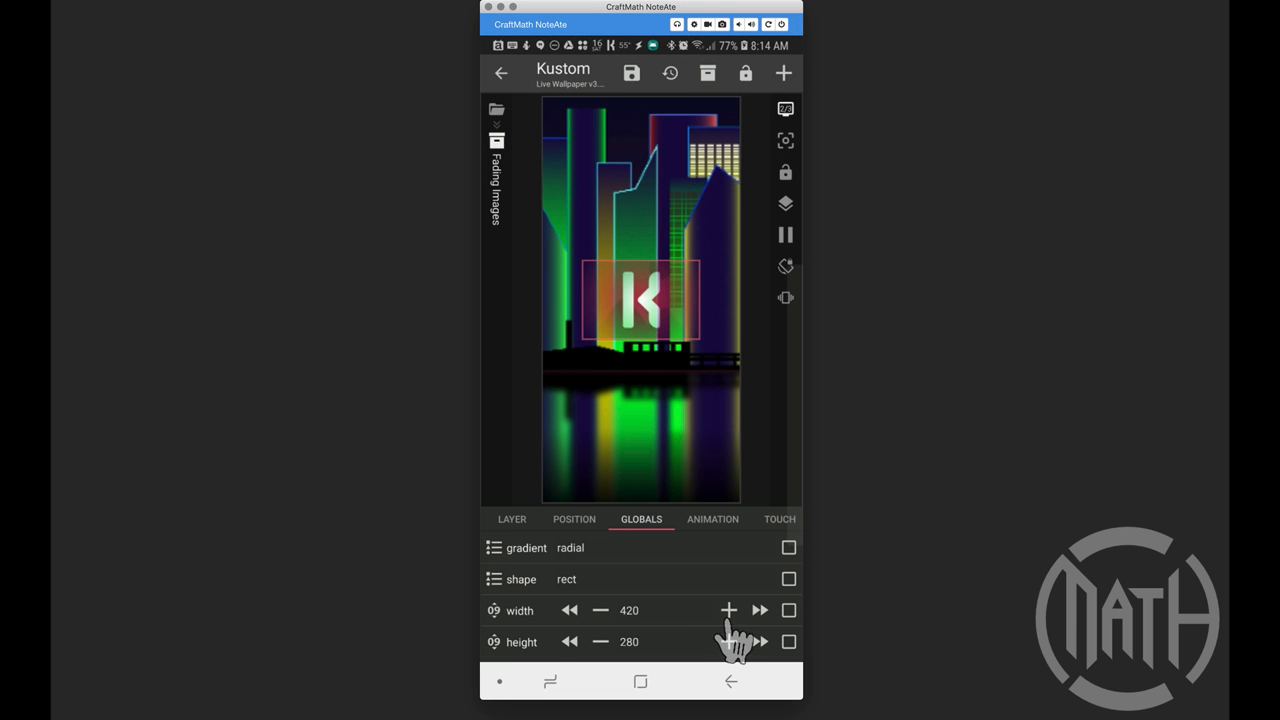
{"action": "left_click", "coordinate": [728, 610]}
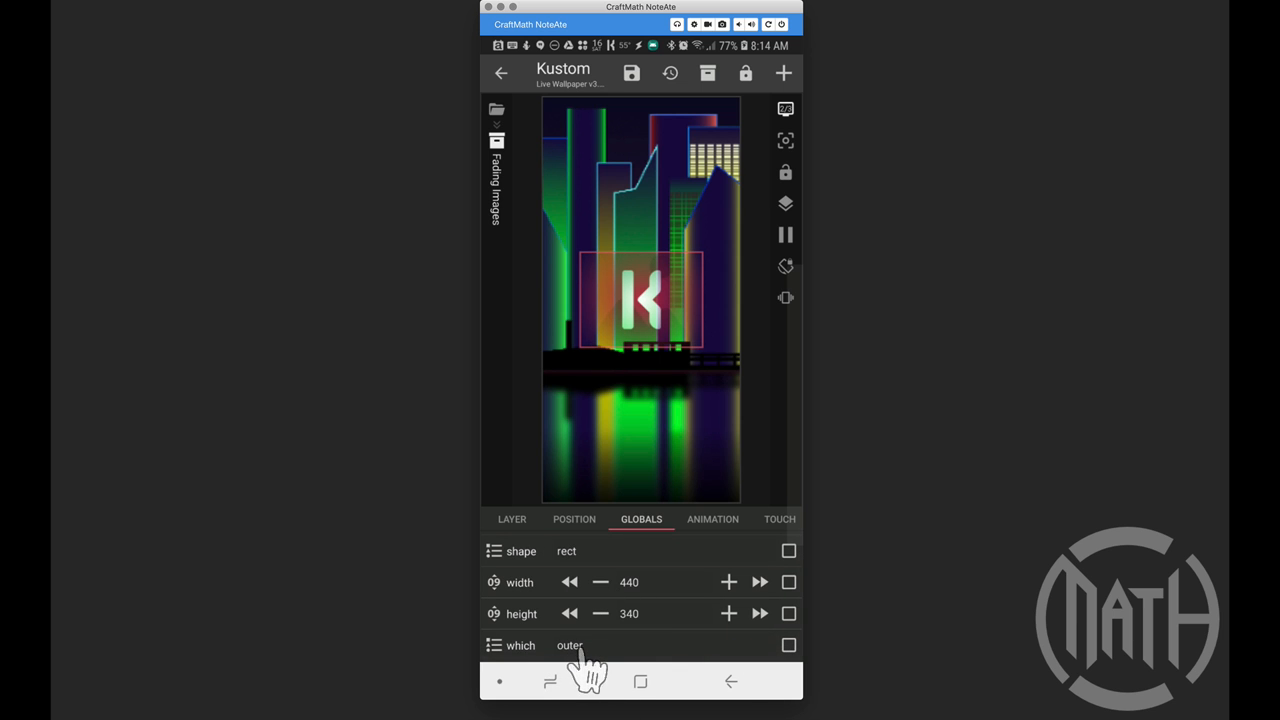
- Preview 'inner' for the which global, then set it back to 'outer'
{"action": "left_click", "coordinate": [570, 645]}
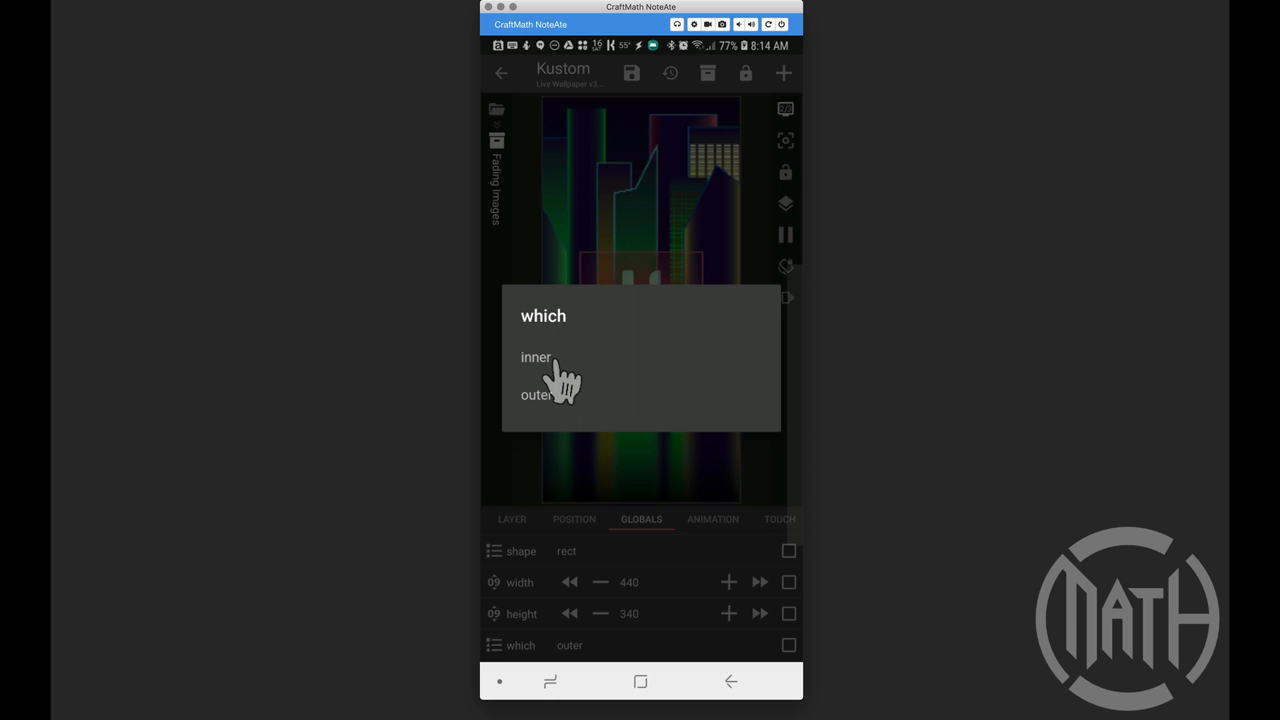
{"action": "left_click", "coordinate": [537, 357]}
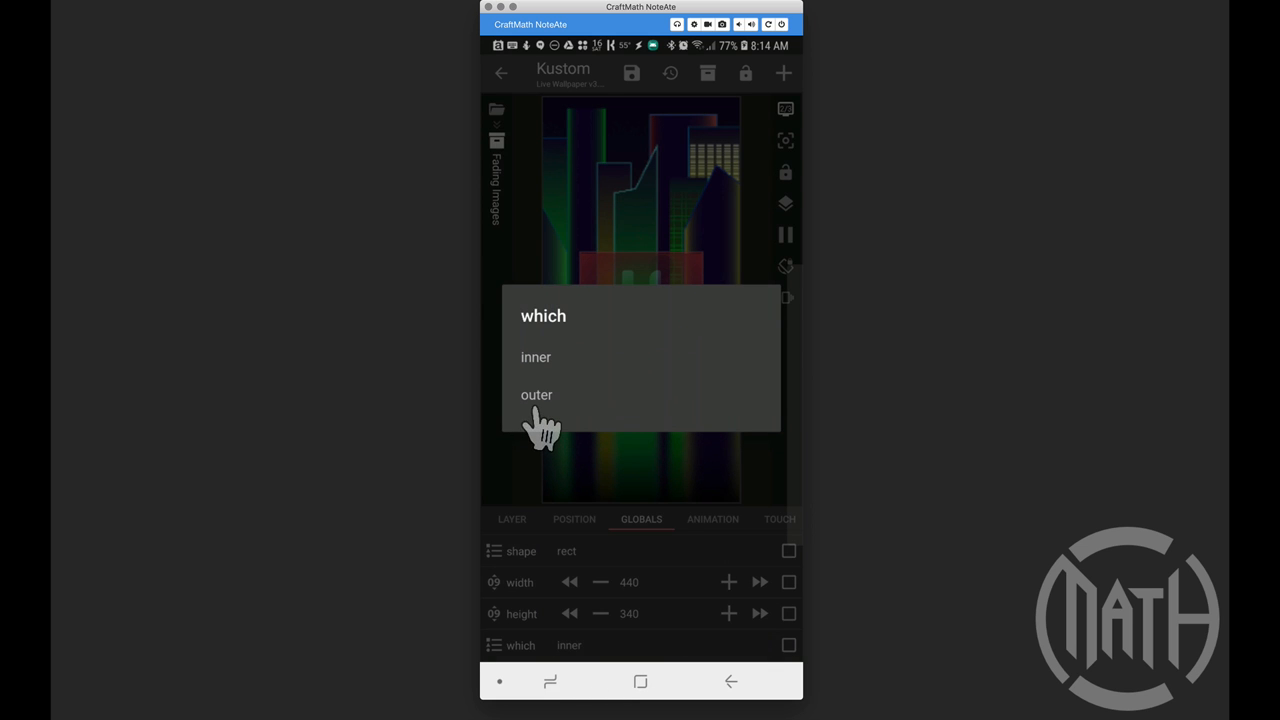
{"action": "left_click", "coordinate": [536, 394]}
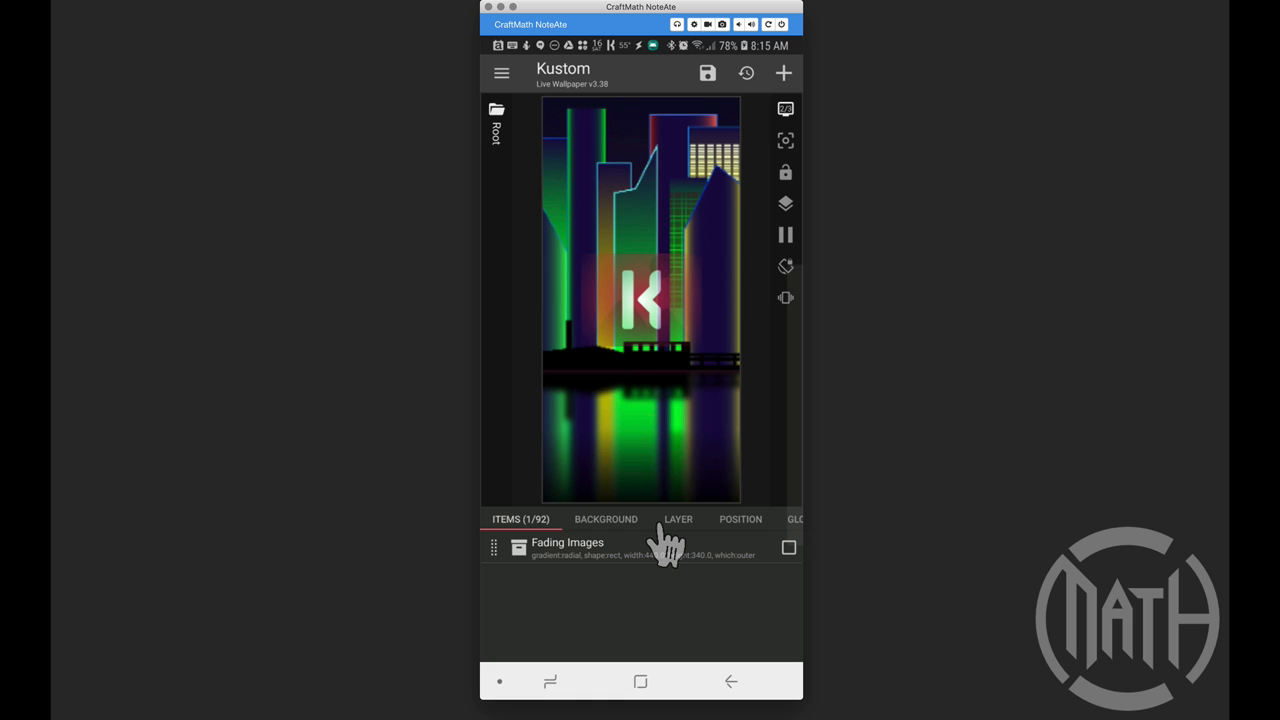
- Add a 150x150 Image item at the root and view its position settings
{"action": "left_click", "coordinate": [783, 72]}
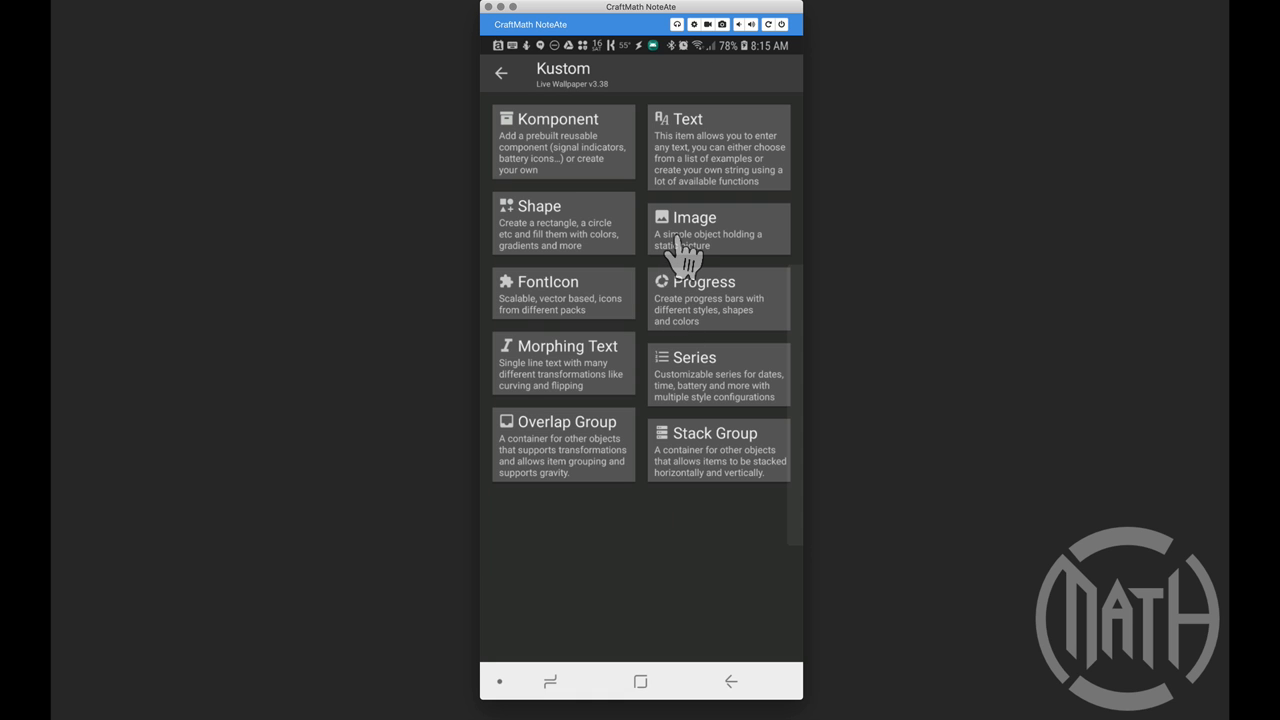
{"action": "left_click", "coordinate": [694, 217]}
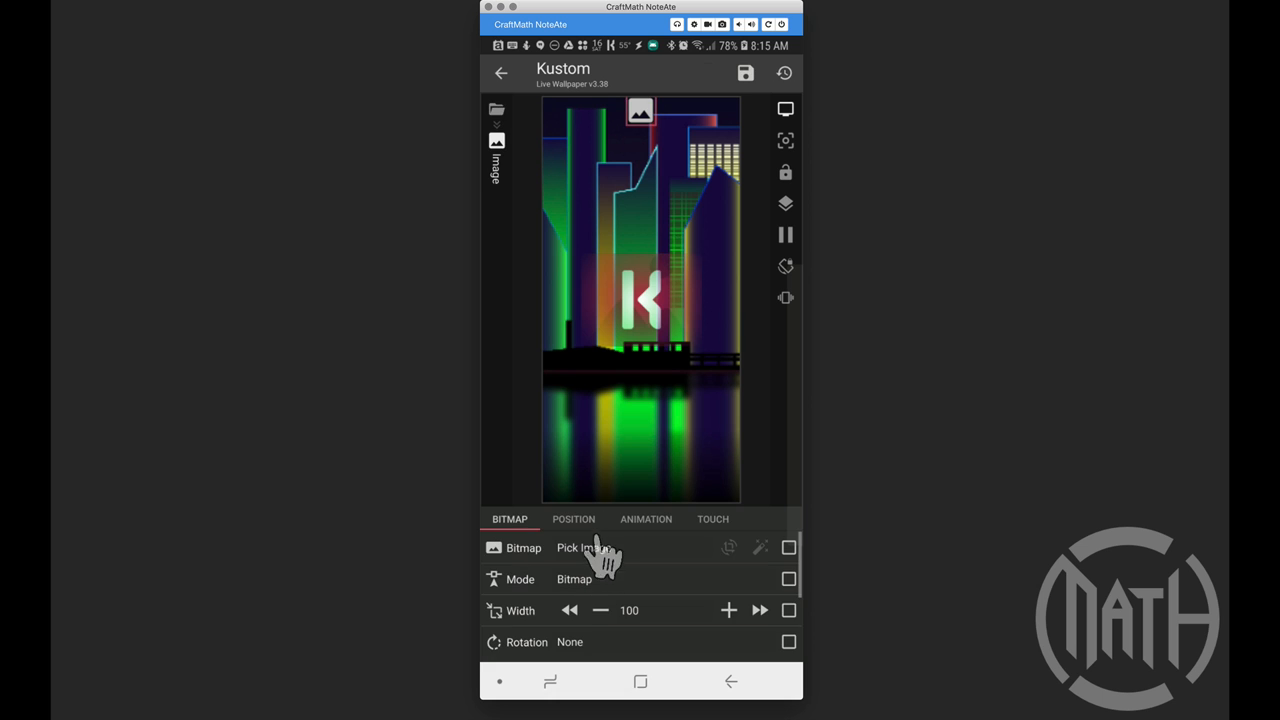
{"action": "left_click", "coordinate": [573, 519]}
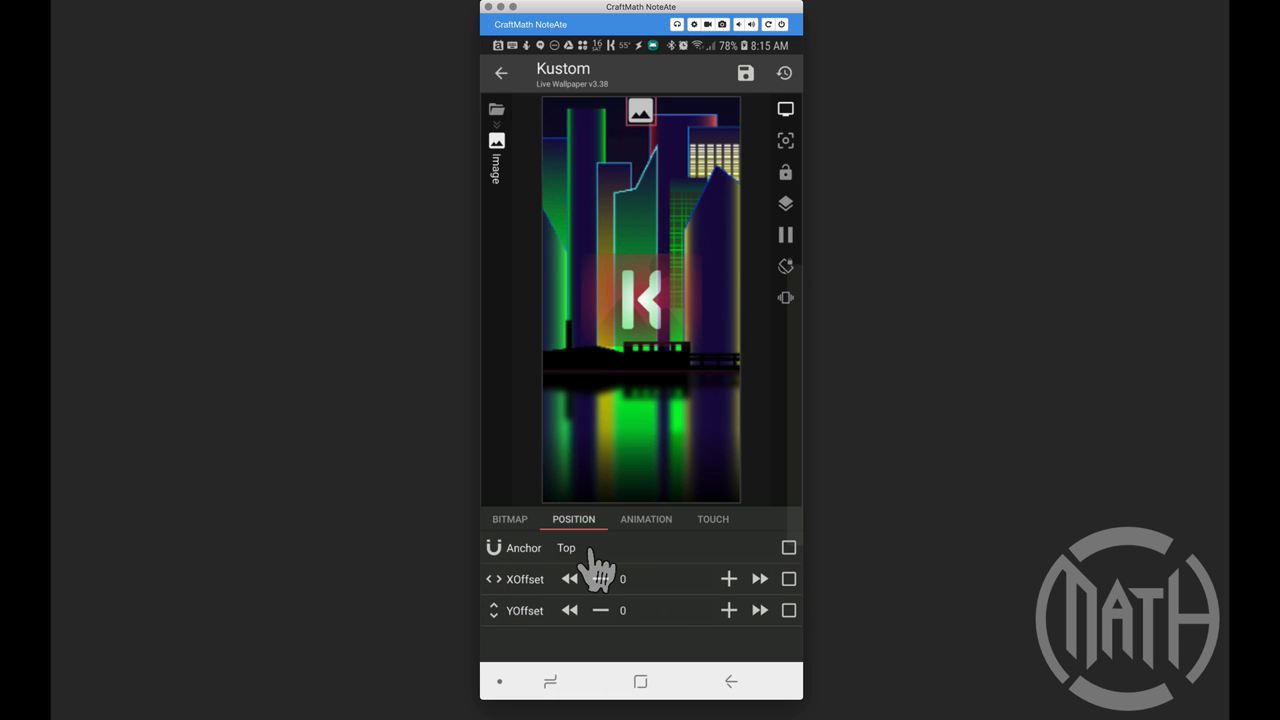
{"action": "left_click", "coordinate": [509, 519]}
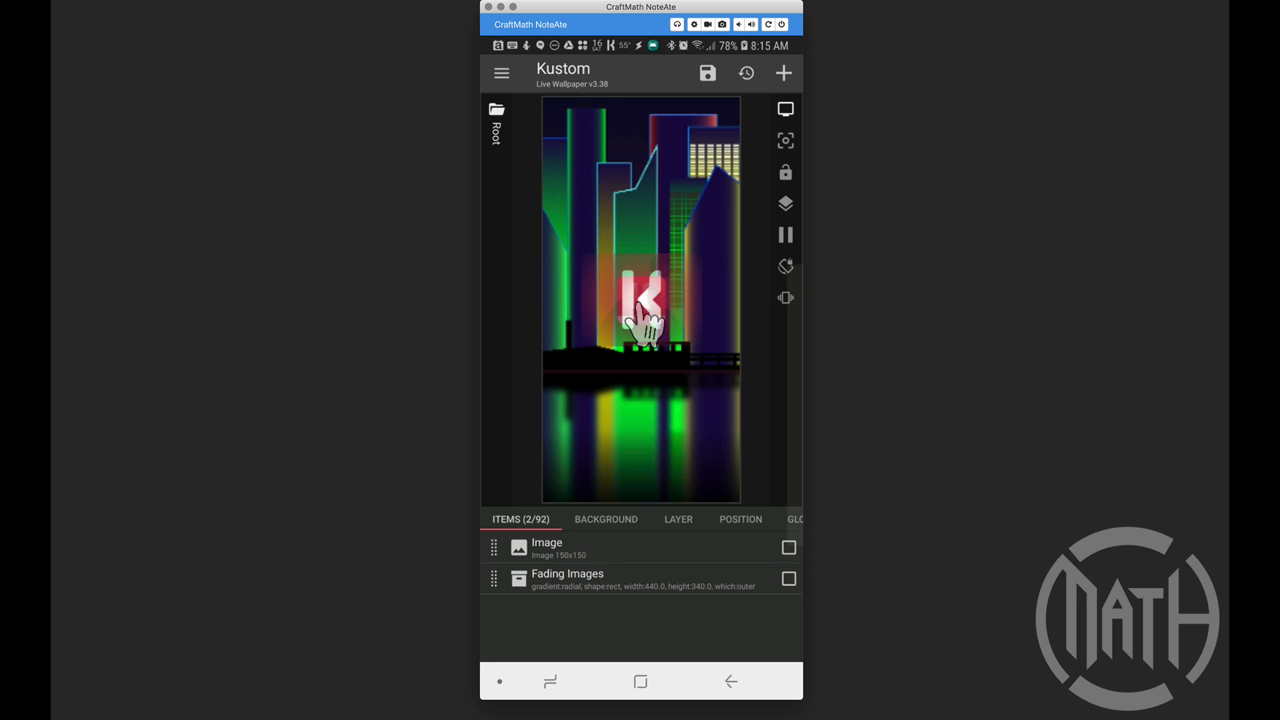
{"action": "mouse_move", "coordinate": [600, 555]}
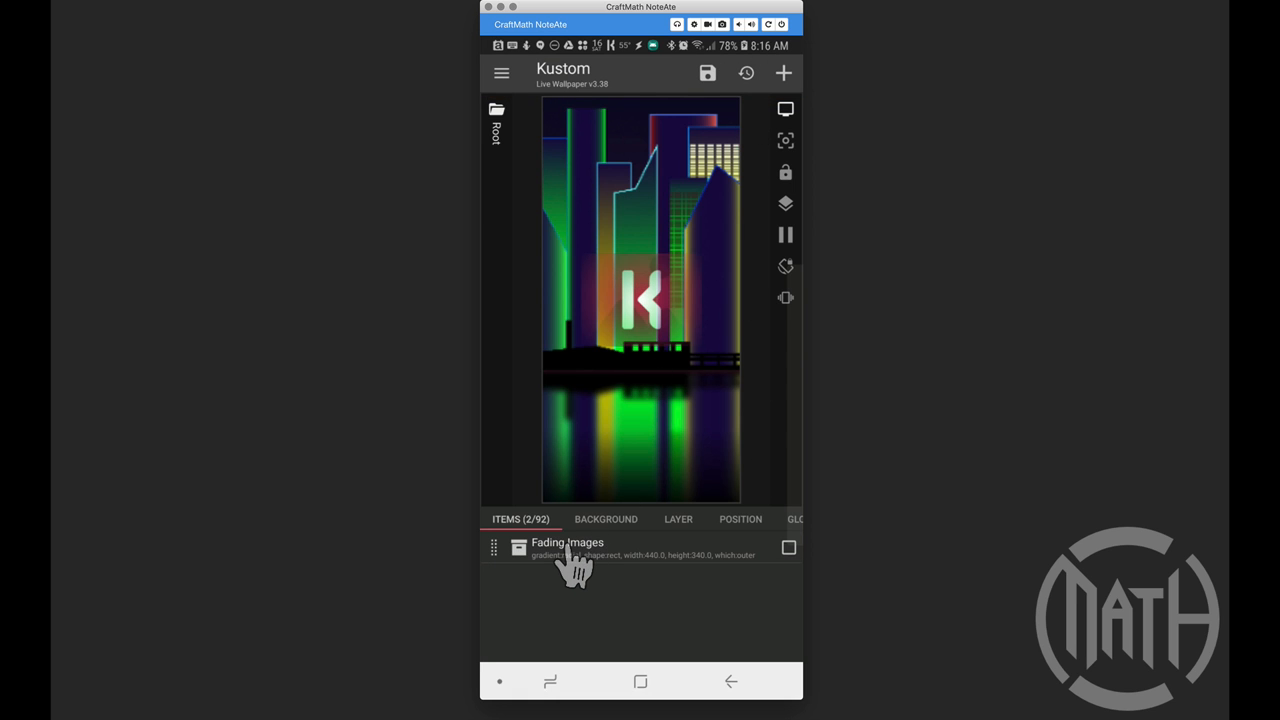
- Drive Shape - Image's shape type with the formula $gv(shape)$, giving a rectangle
{"action": "left_click", "coordinate": [568, 548]}
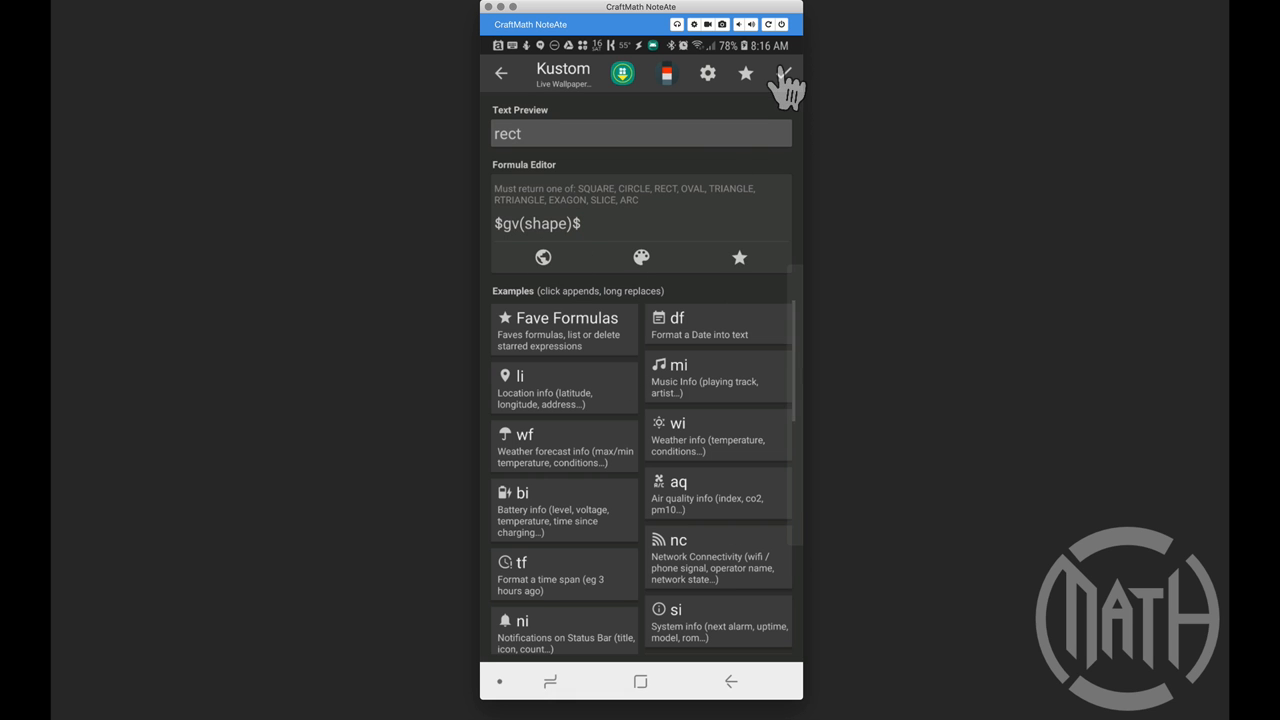
{"action": "left_click", "coordinate": [783, 73]}
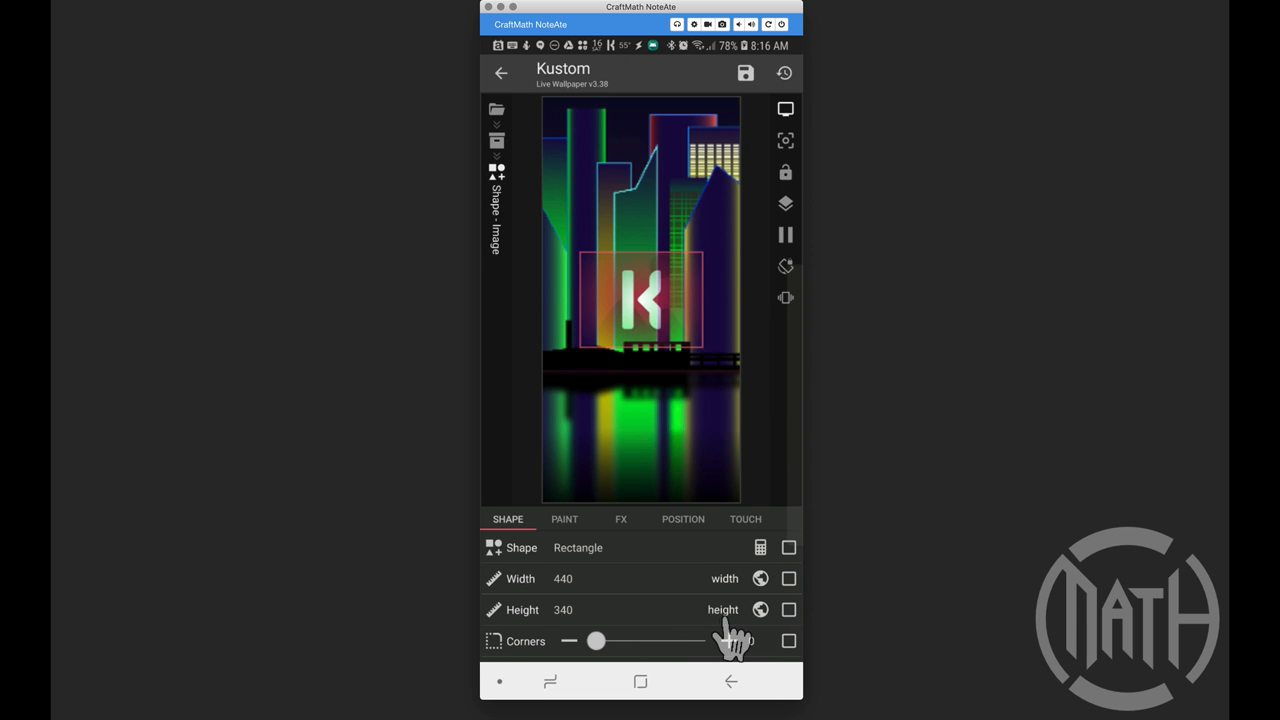
- Set Shape - Image's FX bitmap to the music album art via a formula
{"action": "left_click", "coordinate": [621, 519]}
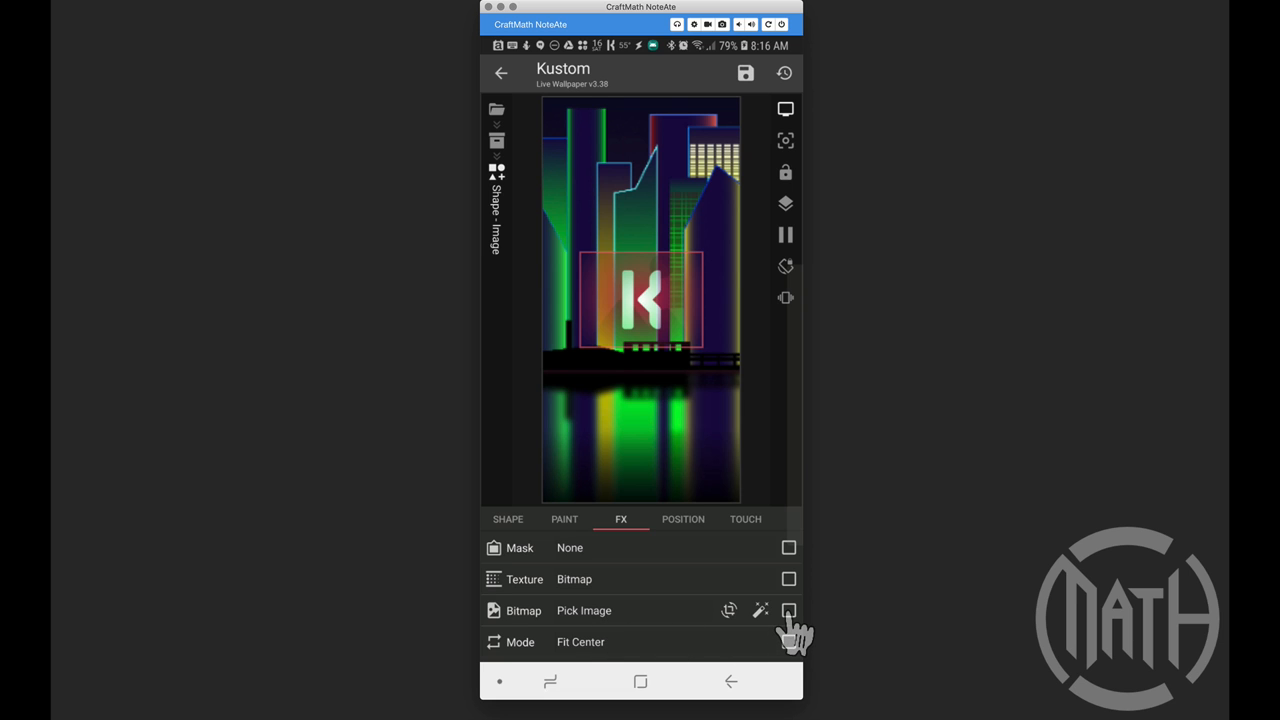
{"action": "left_click", "coordinate": [789, 610]}
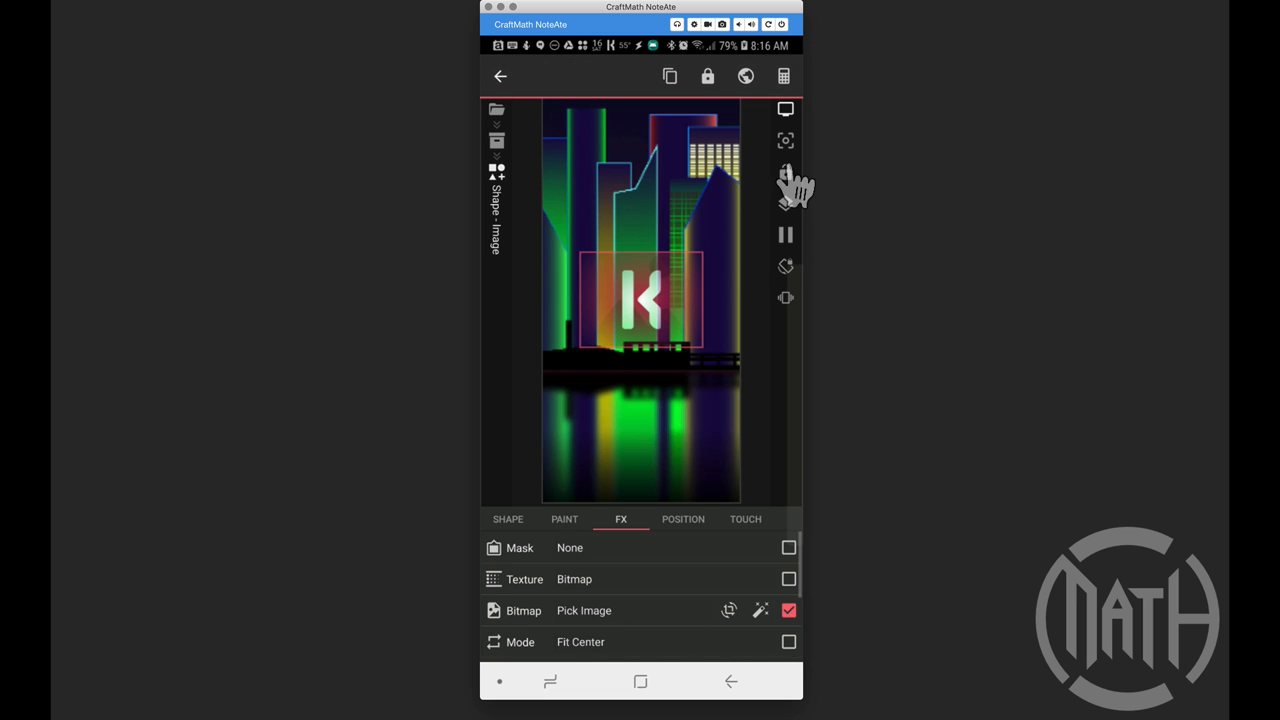
{"action": "left_click", "coordinate": [584, 610]}
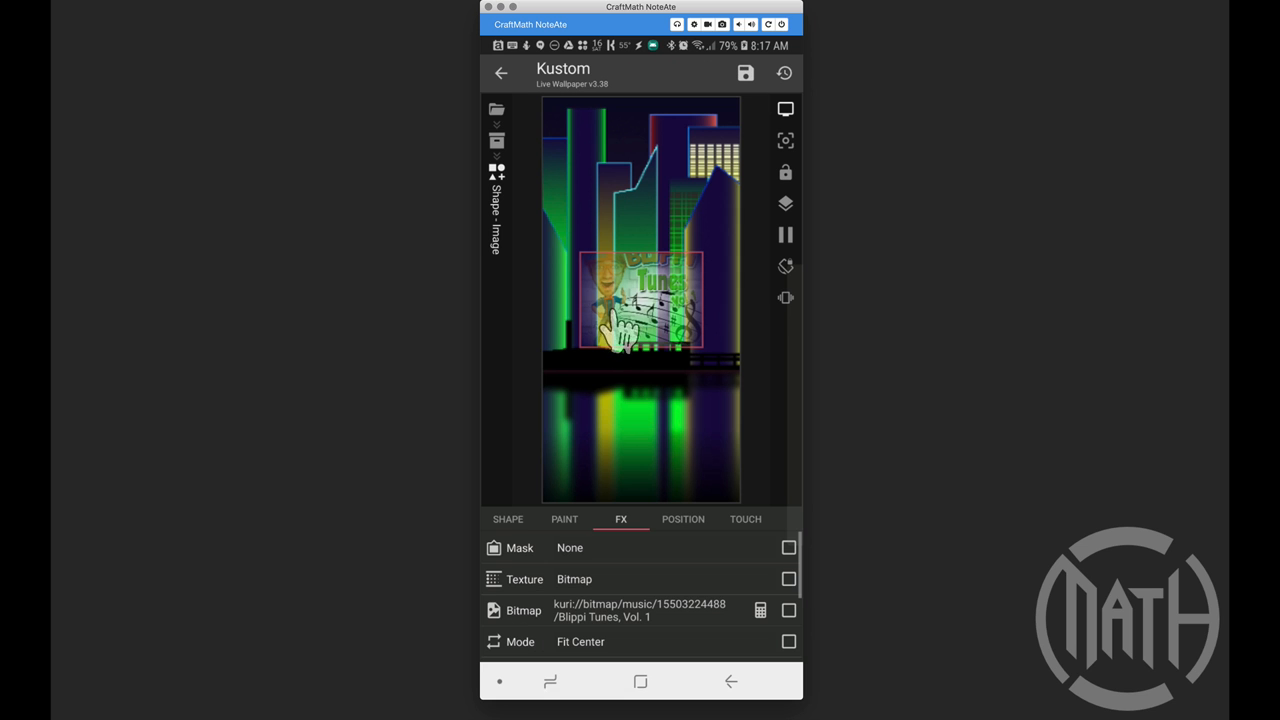
{"action": "mouse_move", "coordinate": [625, 375]}
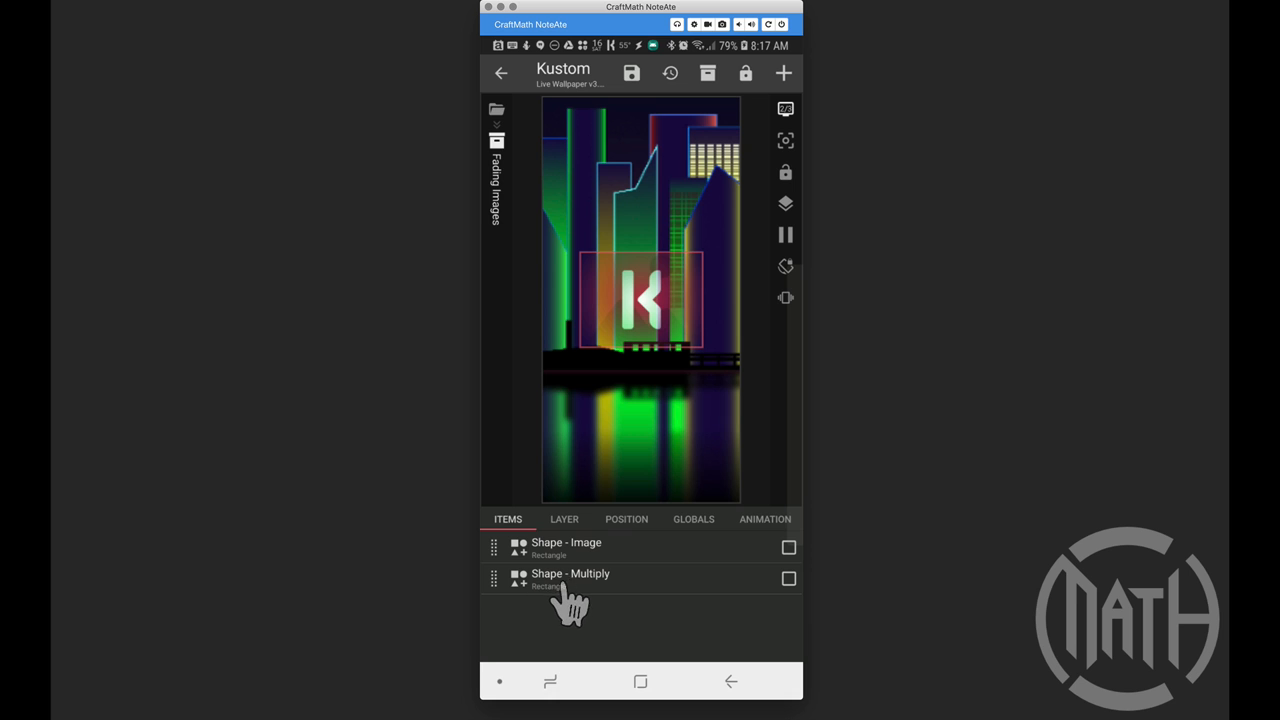
{"action": "mouse_move", "coordinate": [590, 573]}
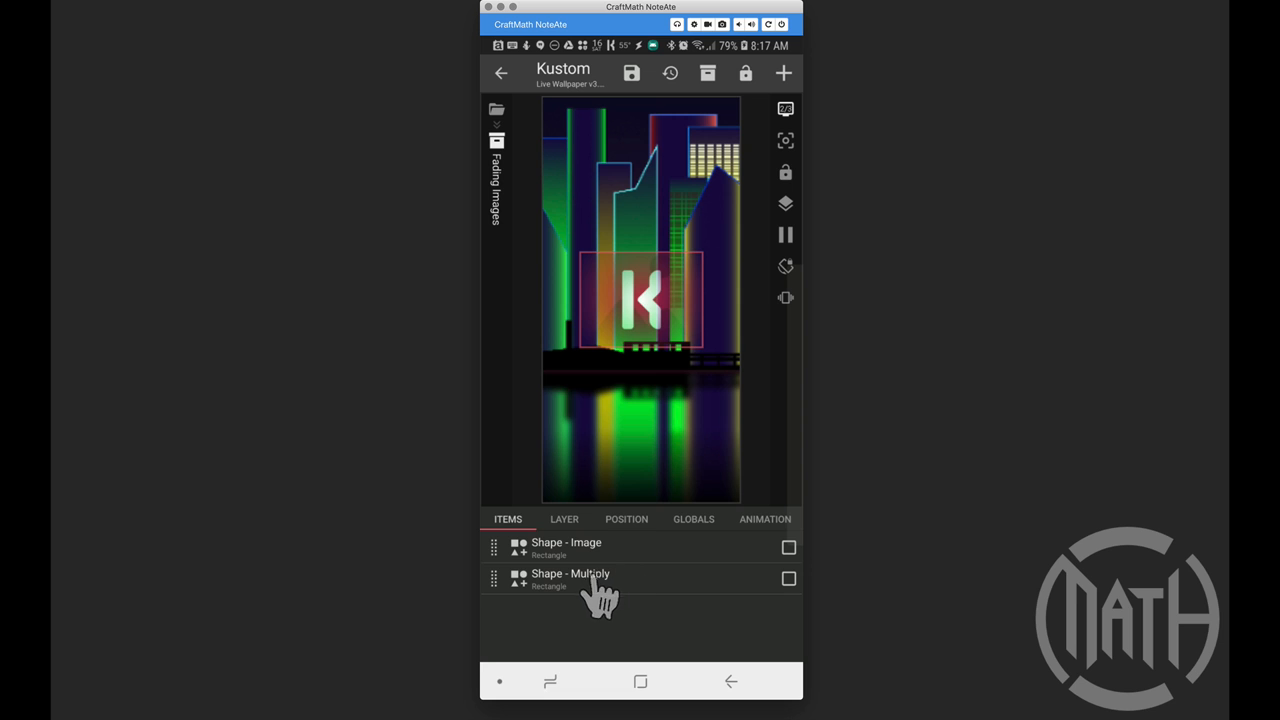
- Show Shape - Multiply's paint settings: white colour with the Multiply filter
{"action": "left_click", "coordinate": [570, 578]}
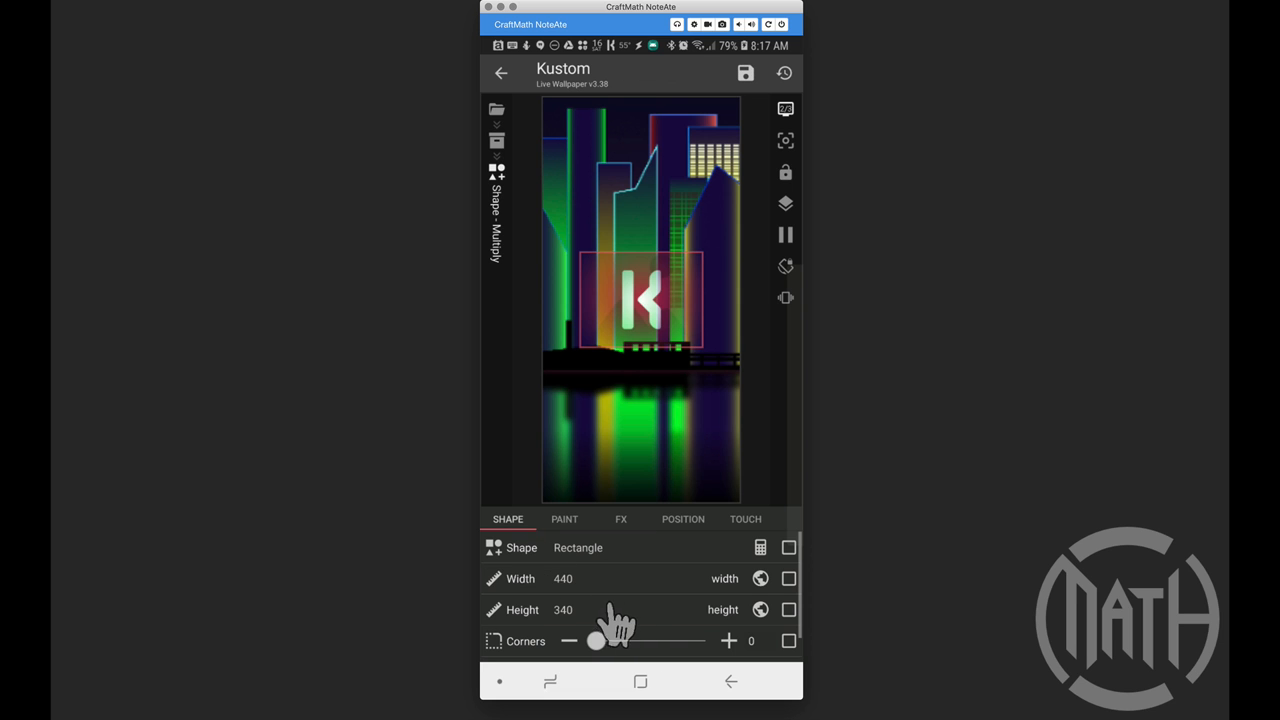
{"action": "mouse_move", "coordinate": [600, 578]}
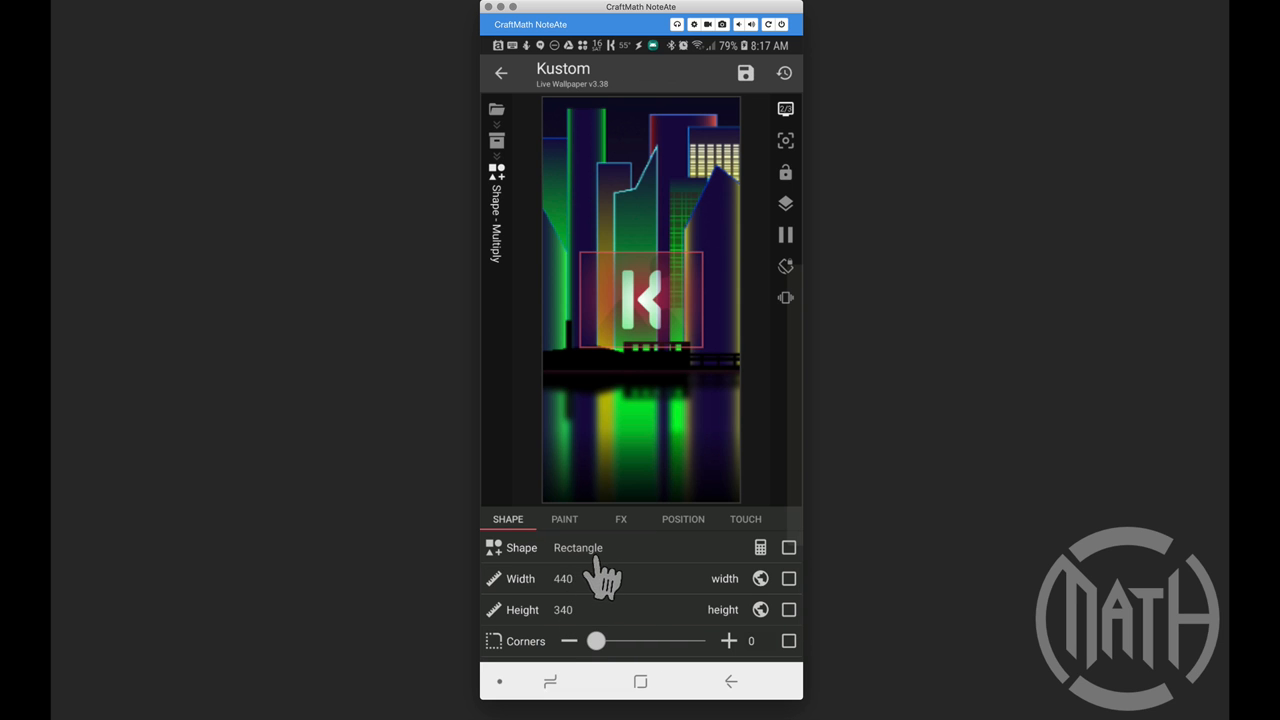
{"action": "left_click", "coordinate": [564, 519]}
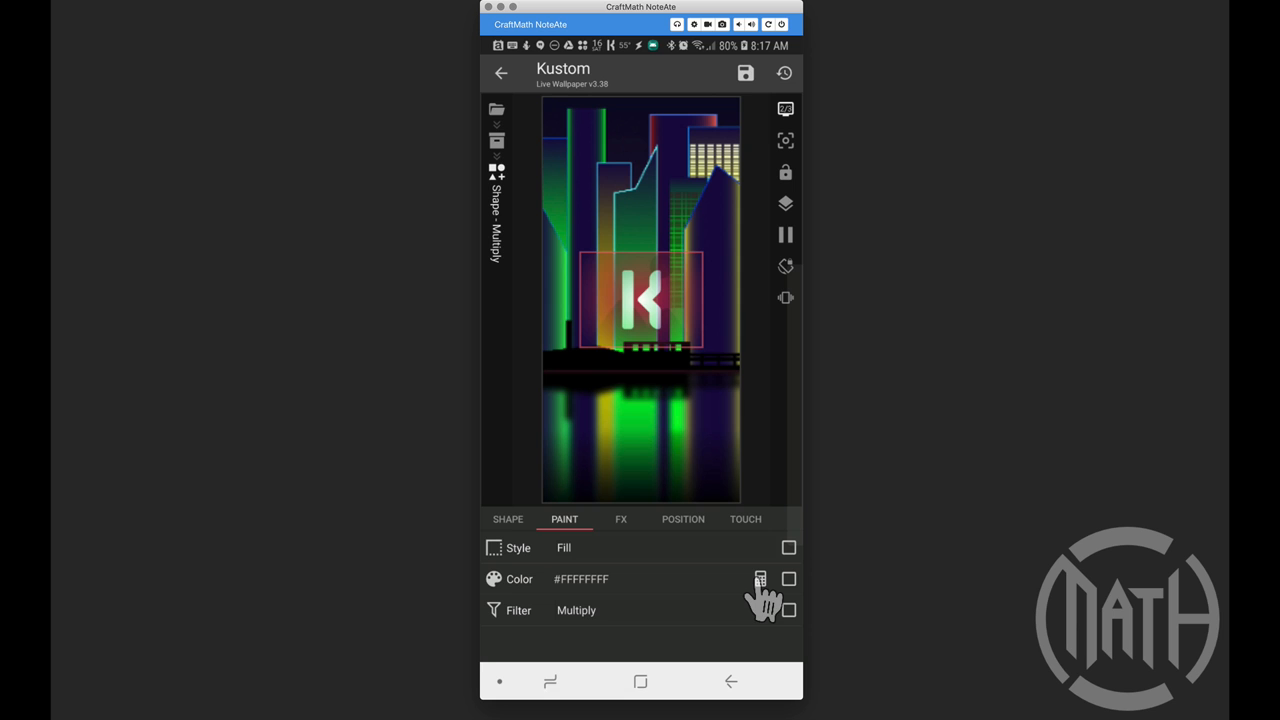
- Set Shape - Multiply's colour to $if(gv(which)=inner,#00000000,#FFFFFFFF)$
{"action": "left_click", "coordinate": [760, 578]}
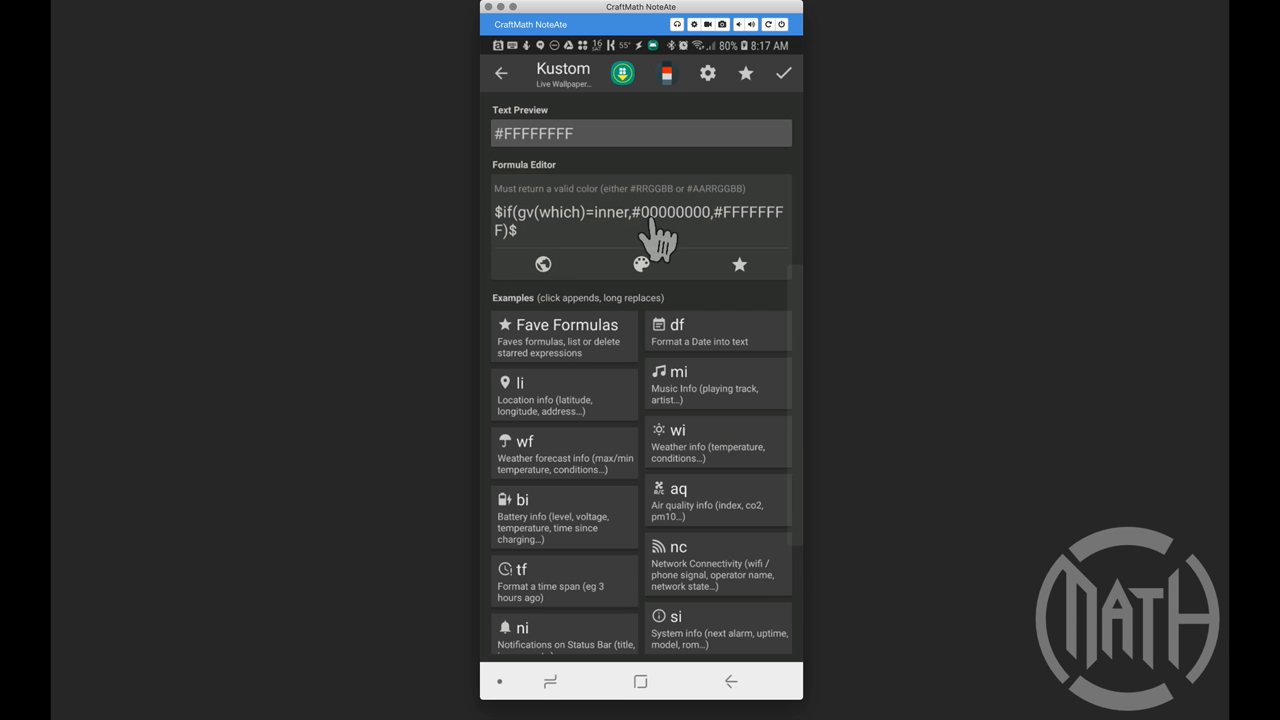
{"action": "mouse_move", "coordinate": [690, 240]}
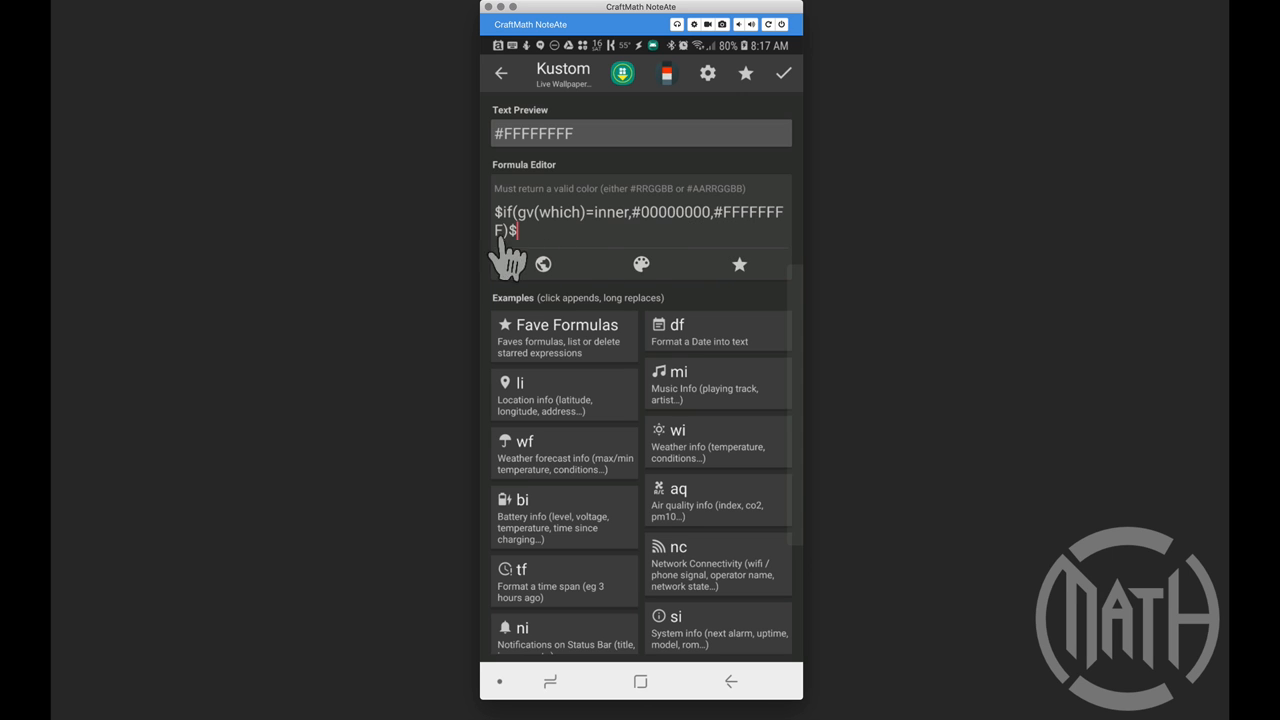
{"action": "mouse_move", "coordinate": [600, 240]}
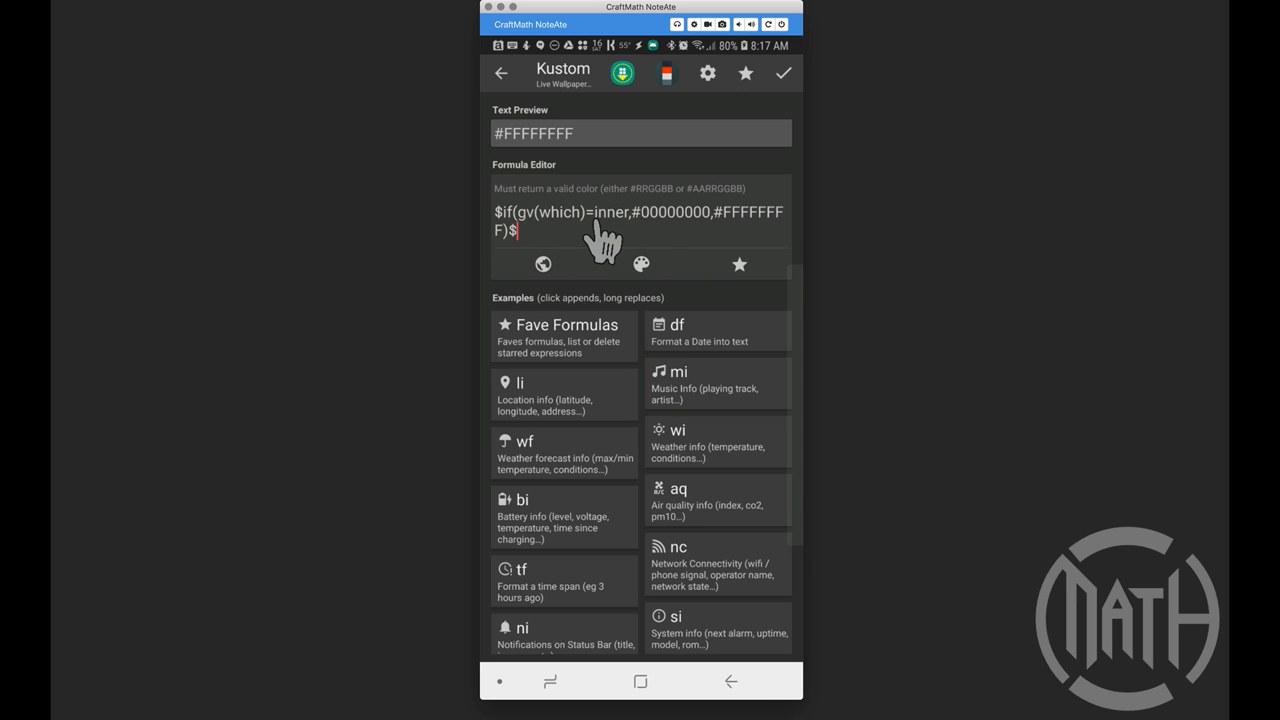
{"action": "mouse_move", "coordinate": [612, 235]}
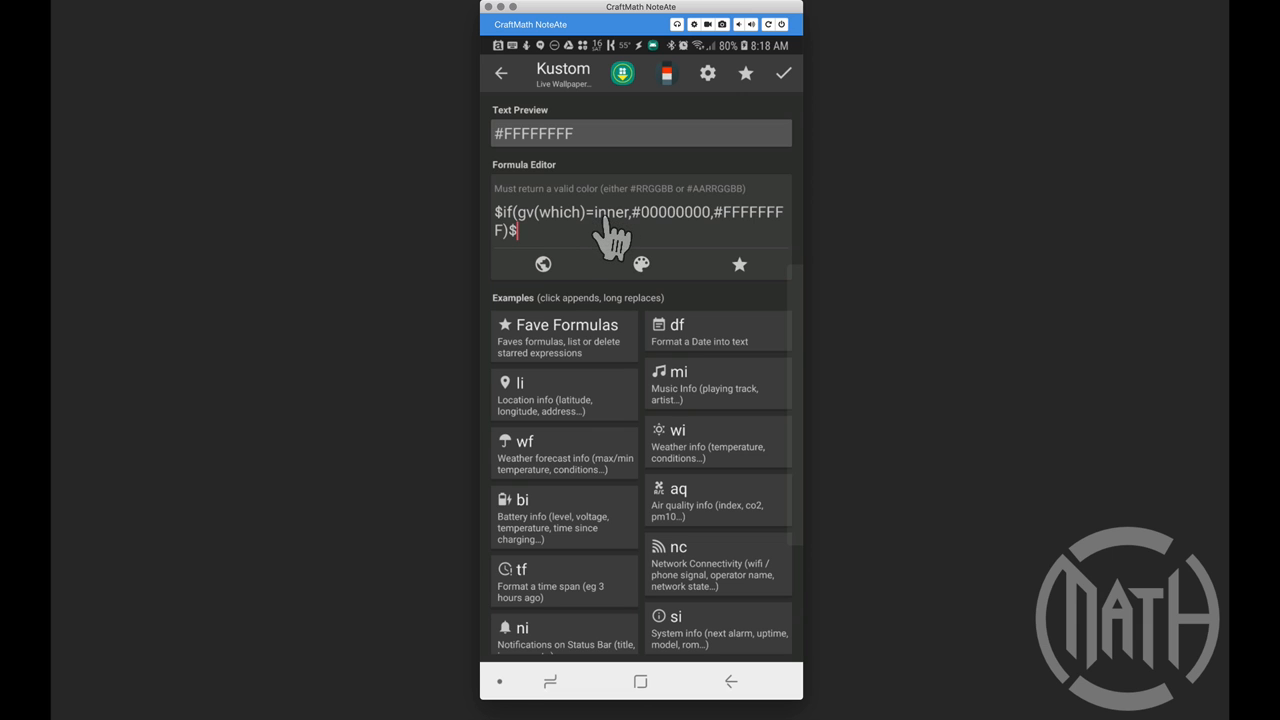
{"action": "mouse_move", "coordinate": [645, 245]}
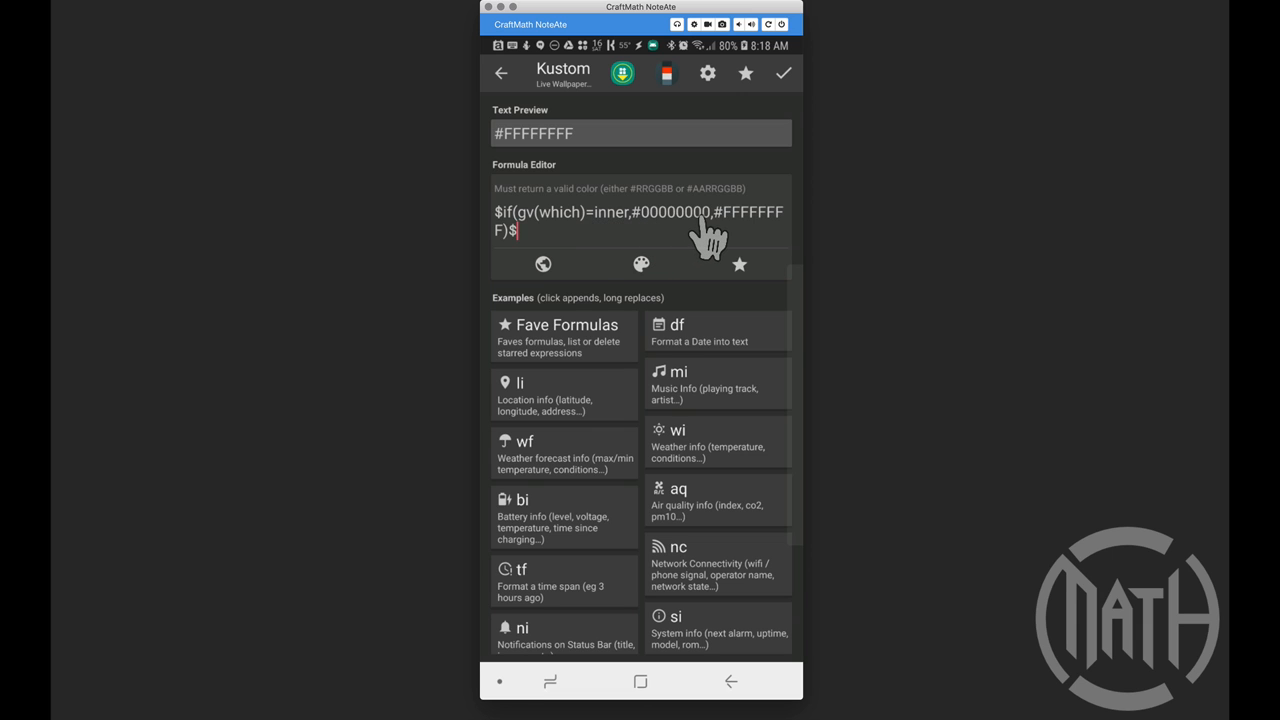
{"action": "mouse_move", "coordinate": [657, 235]}
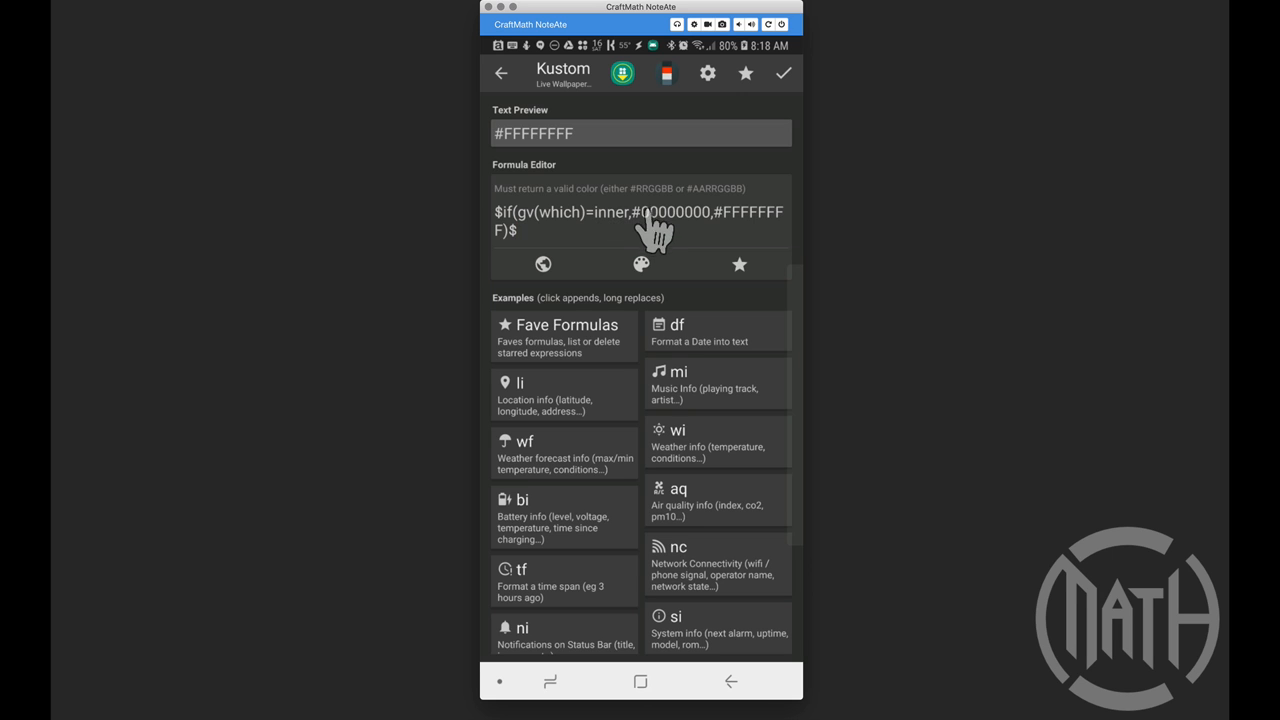
{"action": "mouse_move", "coordinate": [622, 230]}
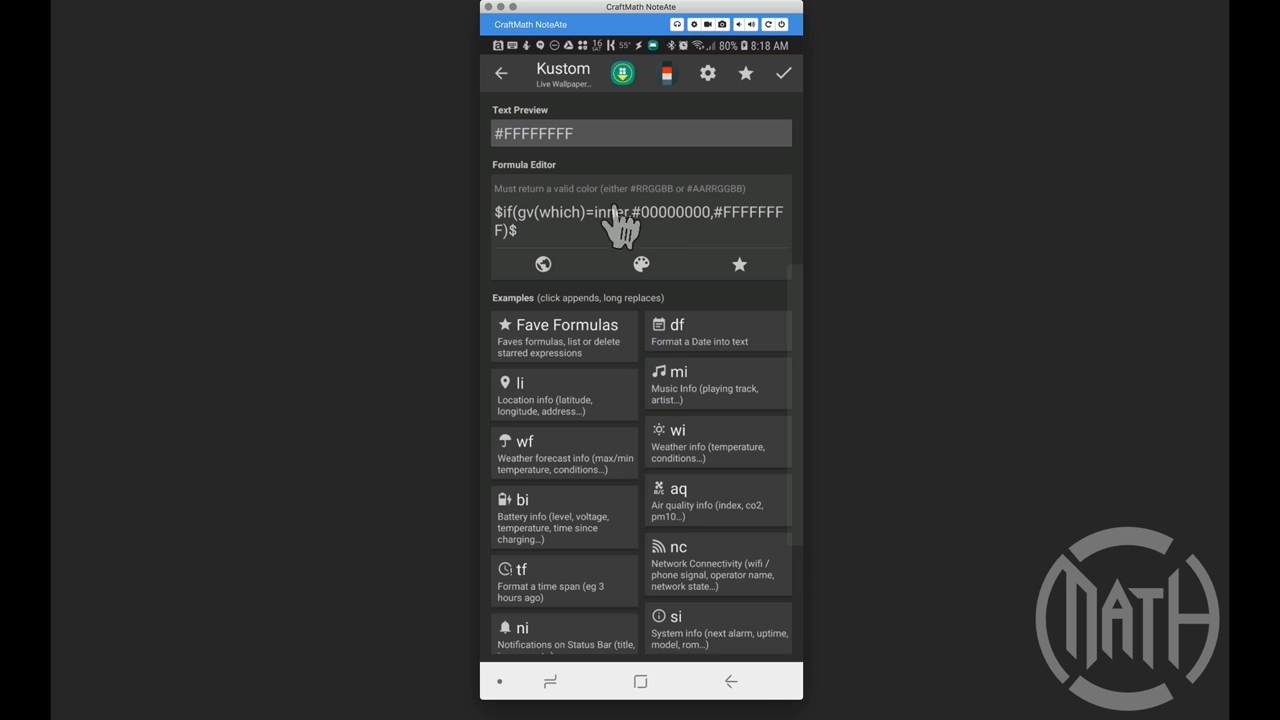
{"action": "mouse_move", "coordinate": [735, 240]}
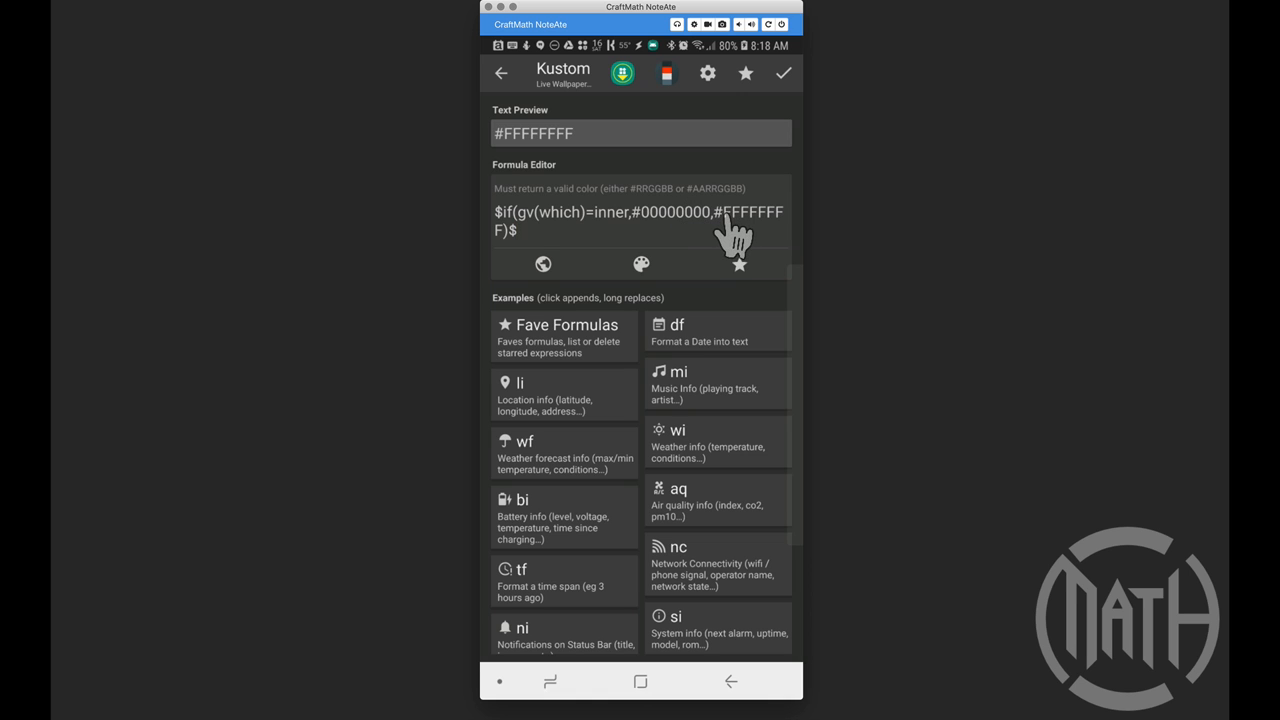
{"action": "mouse_move", "coordinate": [737, 250]}
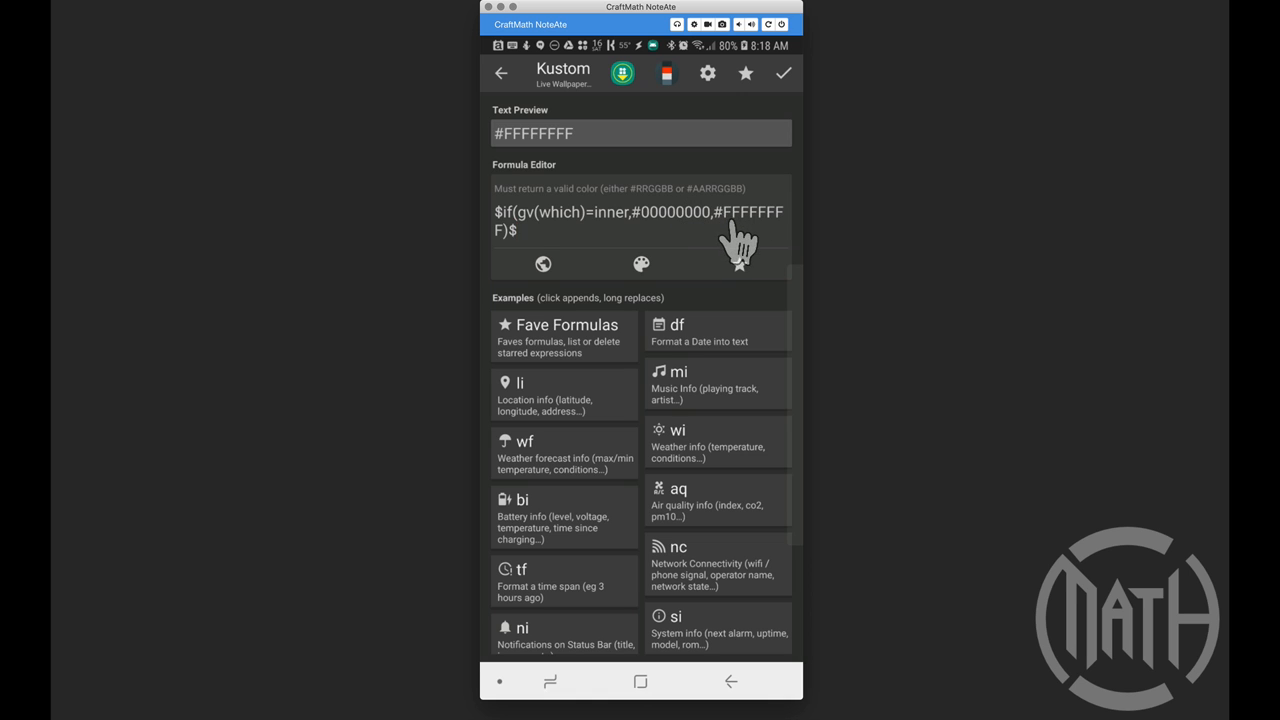
{"action": "mouse_move", "coordinate": [655, 240]}
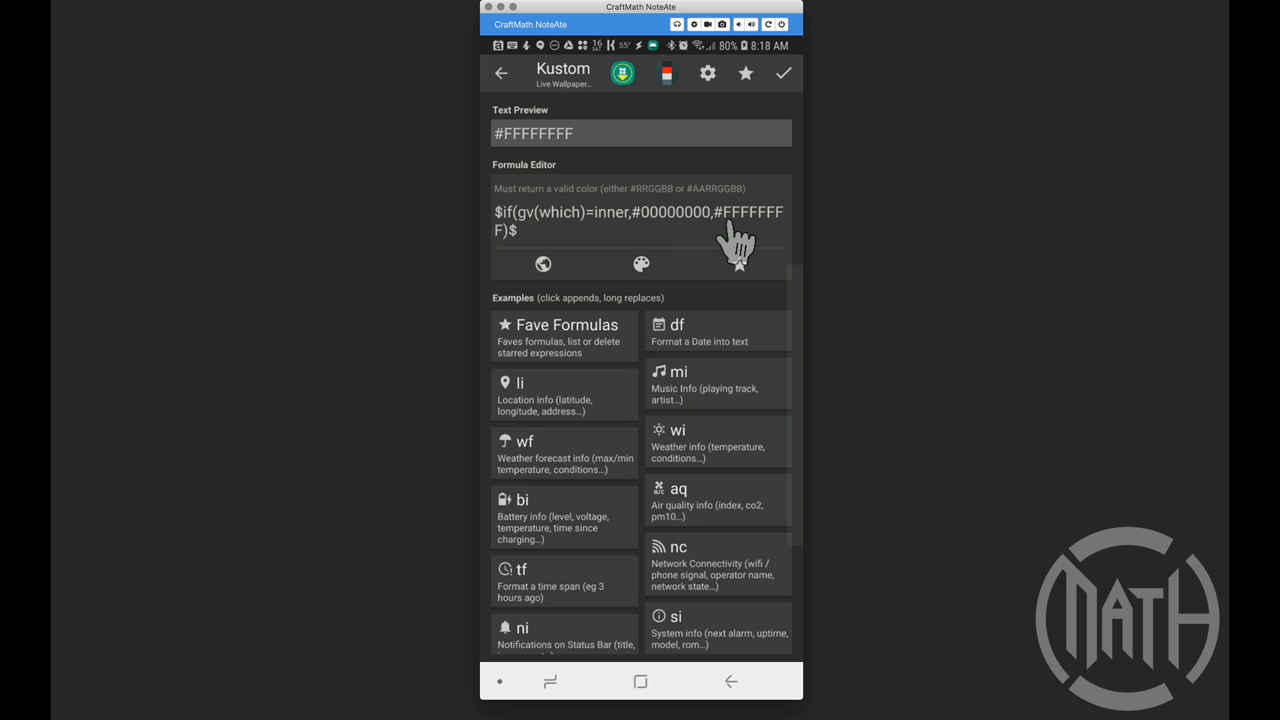
{"action": "mouse_move", "coordinate": [745, 240]}
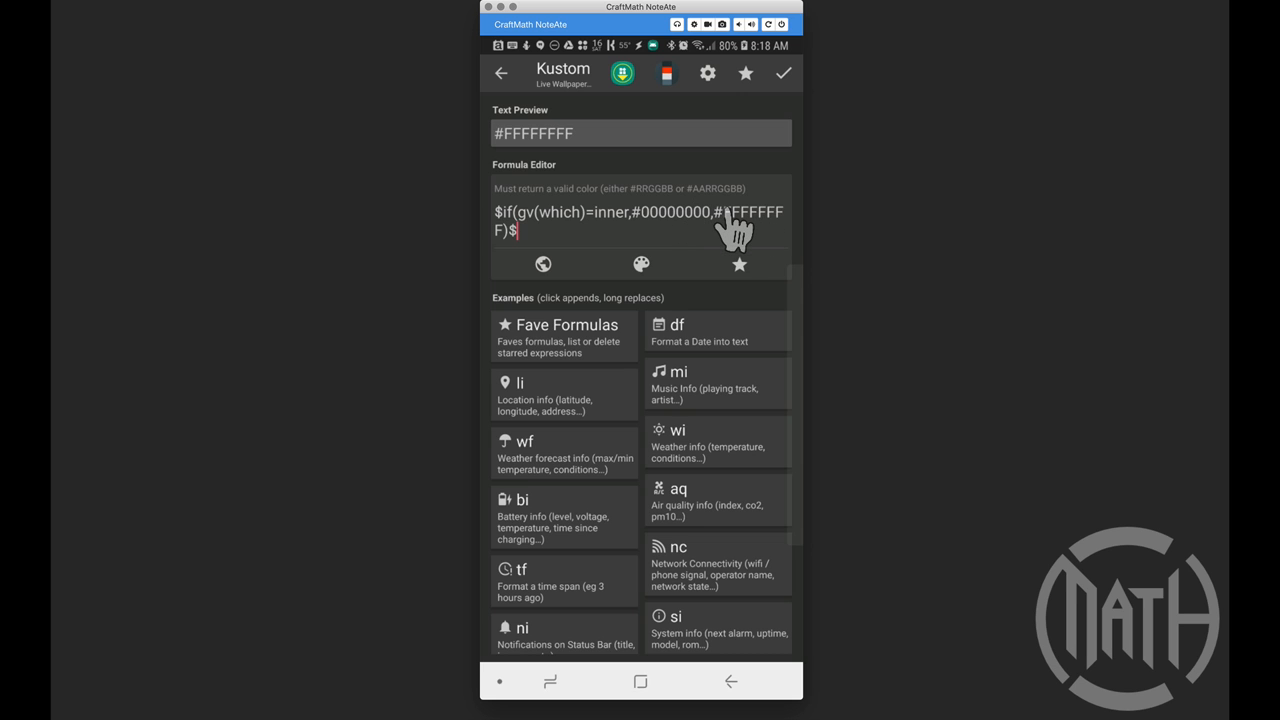
{"action": "mouse_move", "coordinate": [785, 75]}
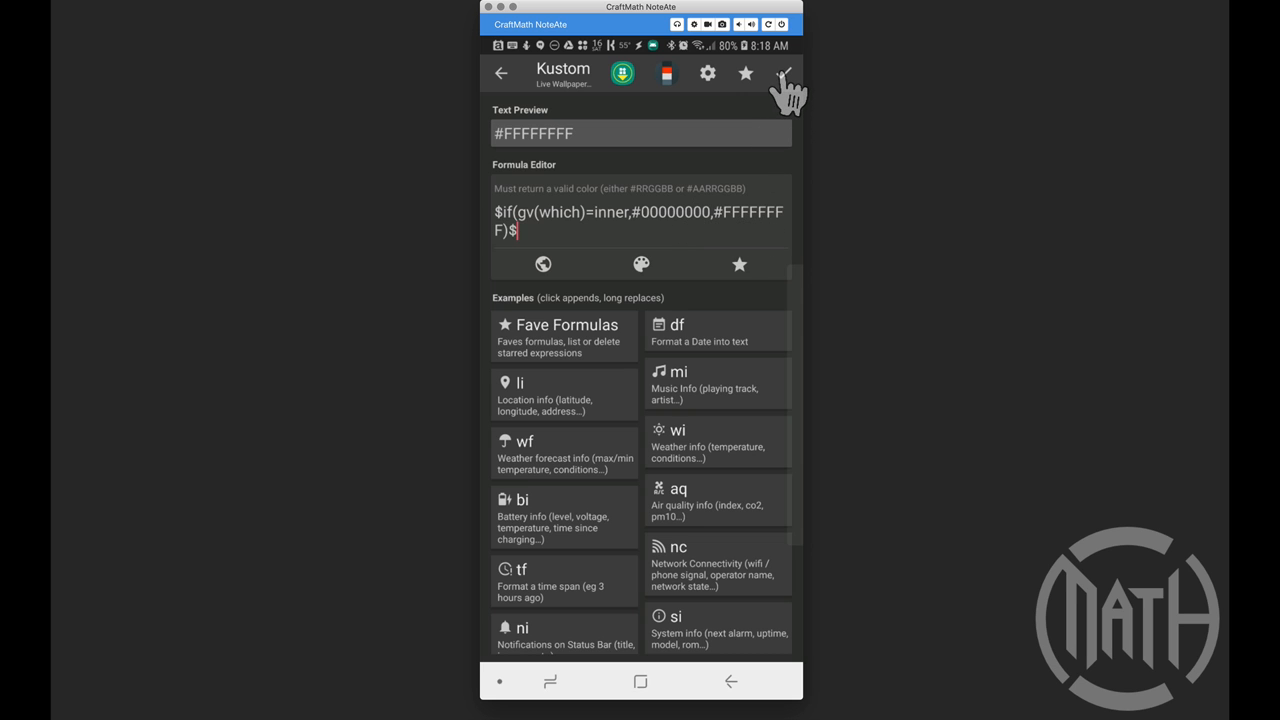
{"action": "left_click", "coordinate": [784, 72]}
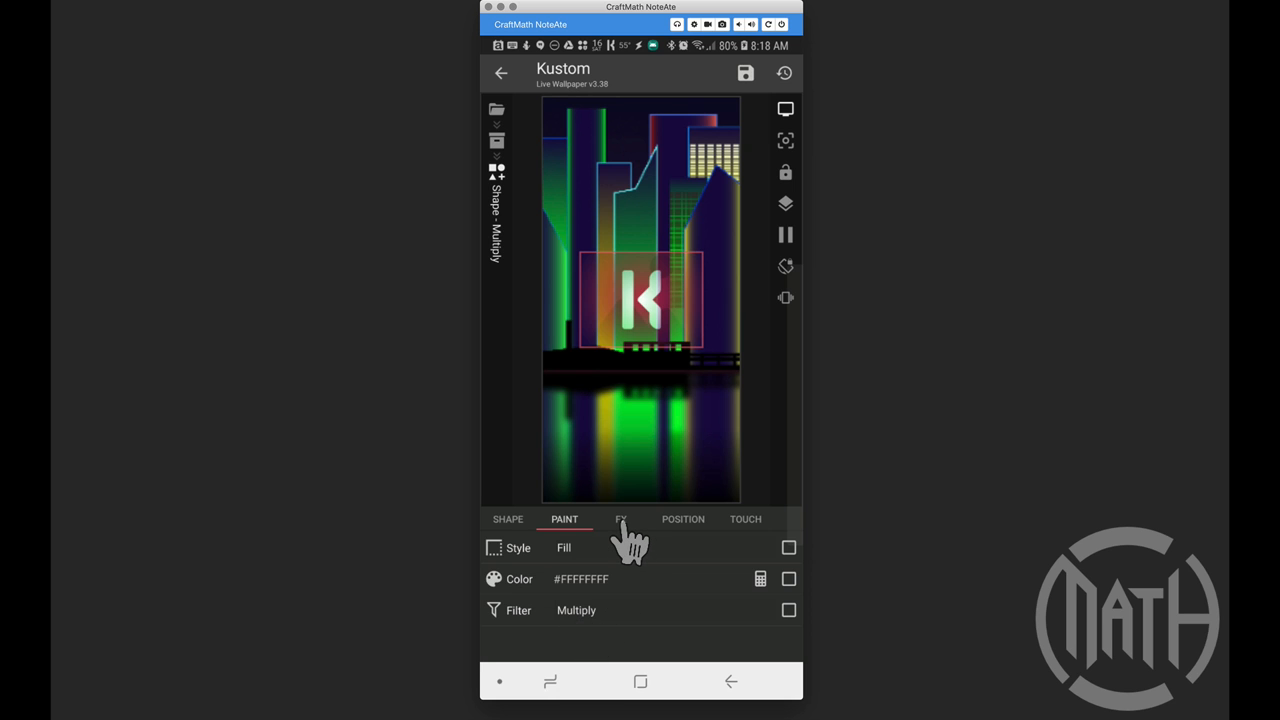
- Start a formula for the Multiply gradient colour: white when which is inner, else transparent
{"action": "left_click", "coordinate": [621, 519]}
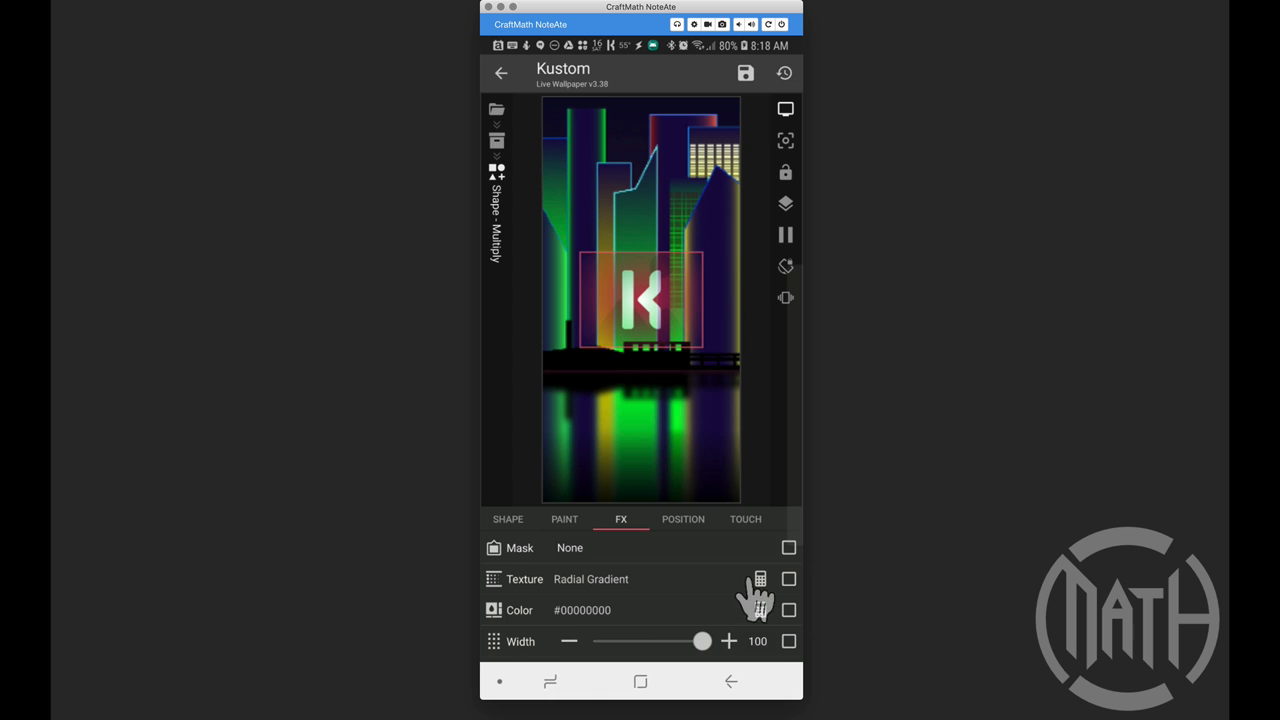
{"action": "left_click", "coordinate": [760, 579]}
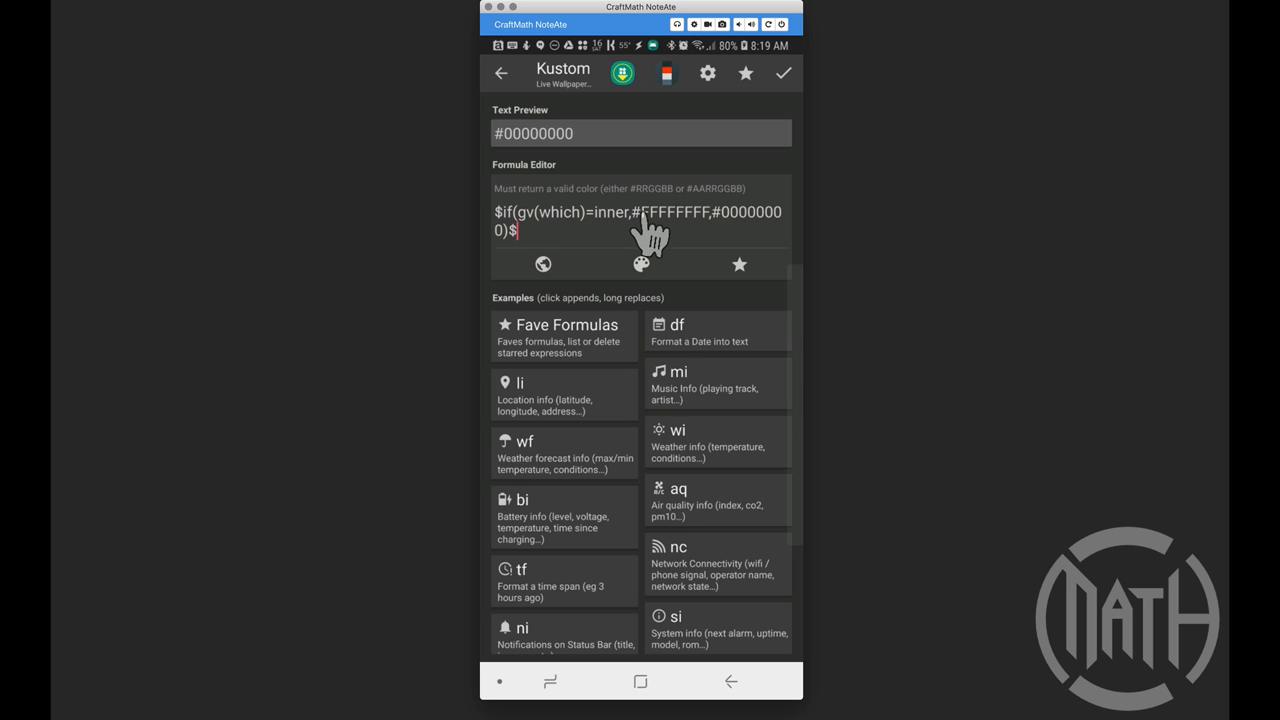
{"action": "mouse_move", "coordinate": [765, 235]}
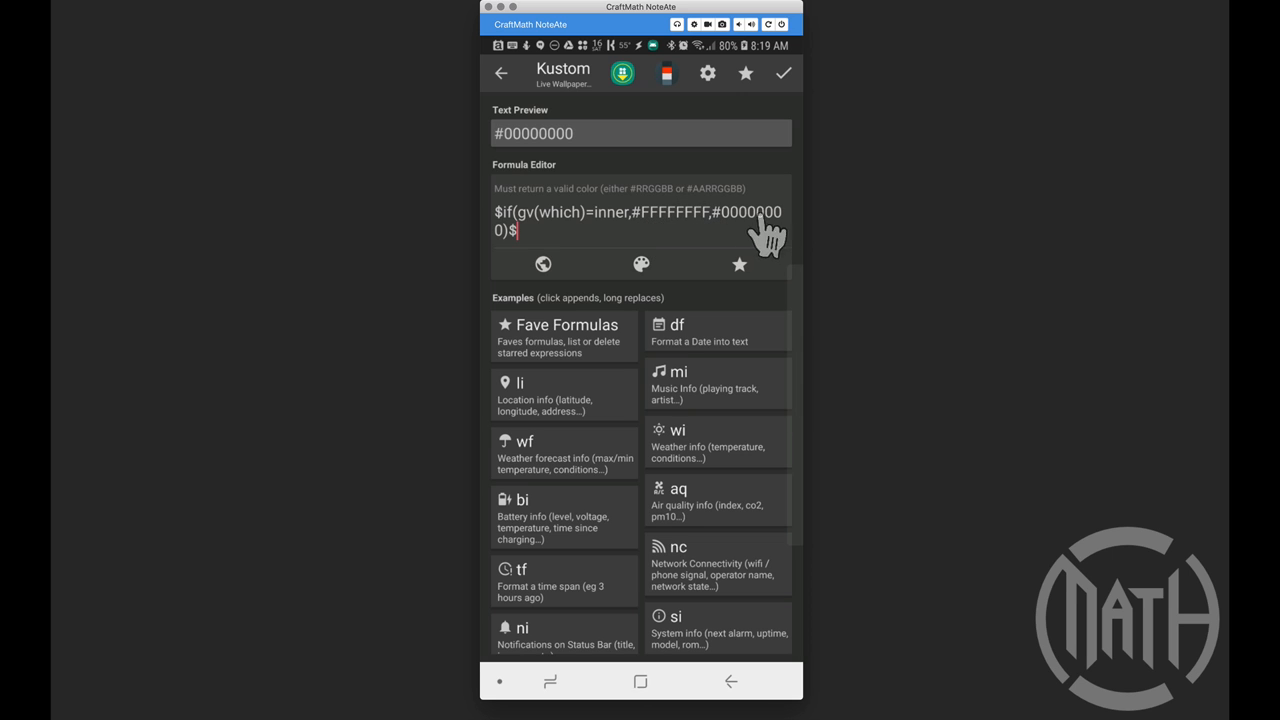
{"action": "mouse_move", "coordinate": [755, 238]}
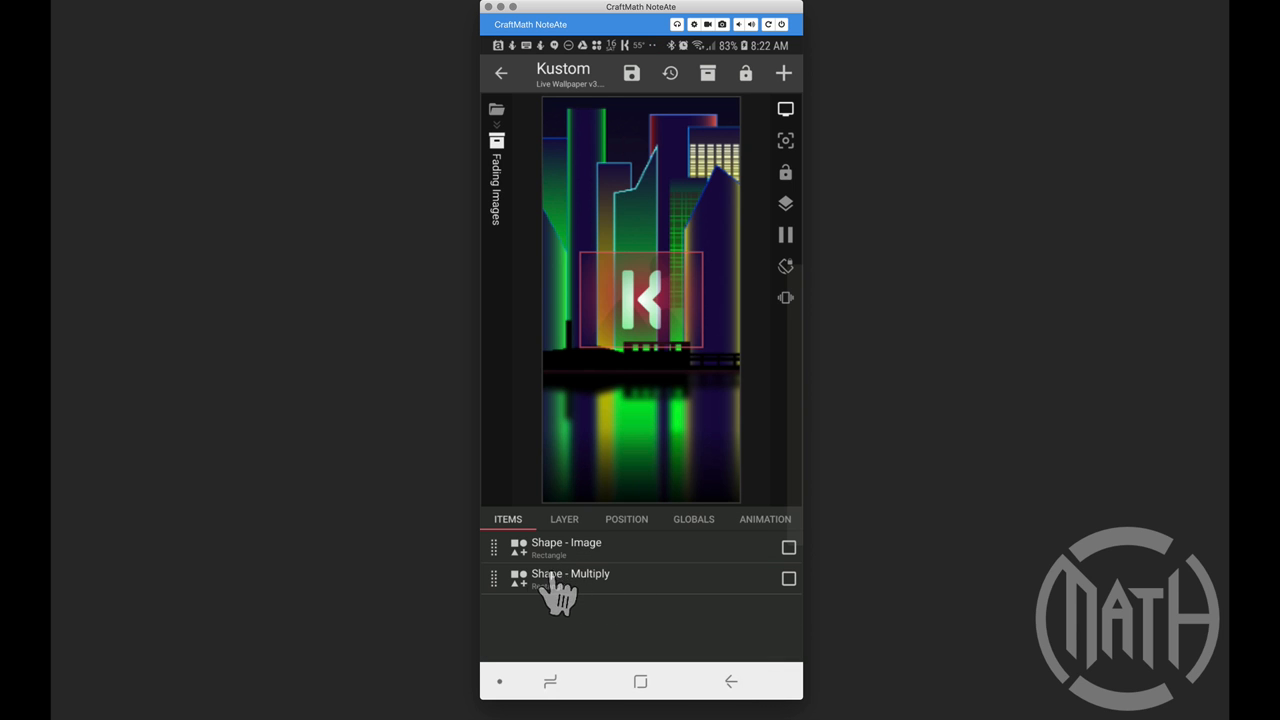
- Drag Shape - Multiply above Shape - Image in the Fading Images item list
{"action": "left_click_drag", "start_coordinate": [560, 590], "coordinate": [505, 545]}
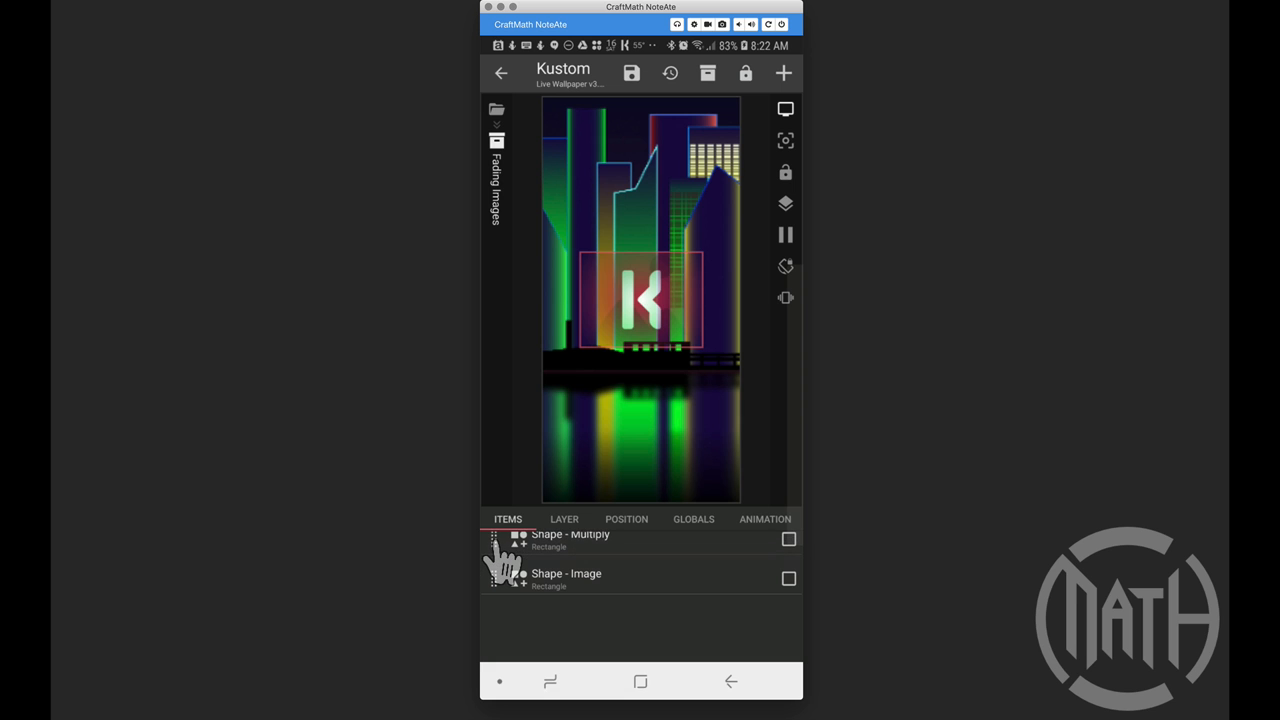